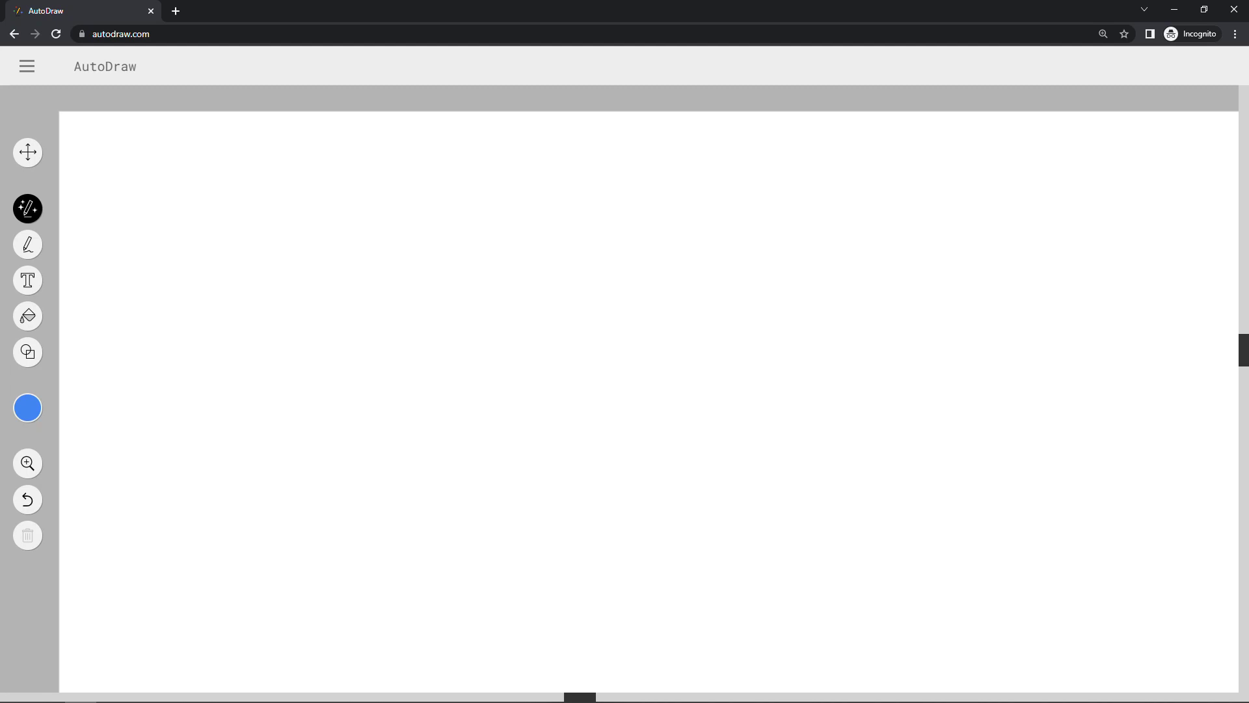
mouse_move(27, 208)
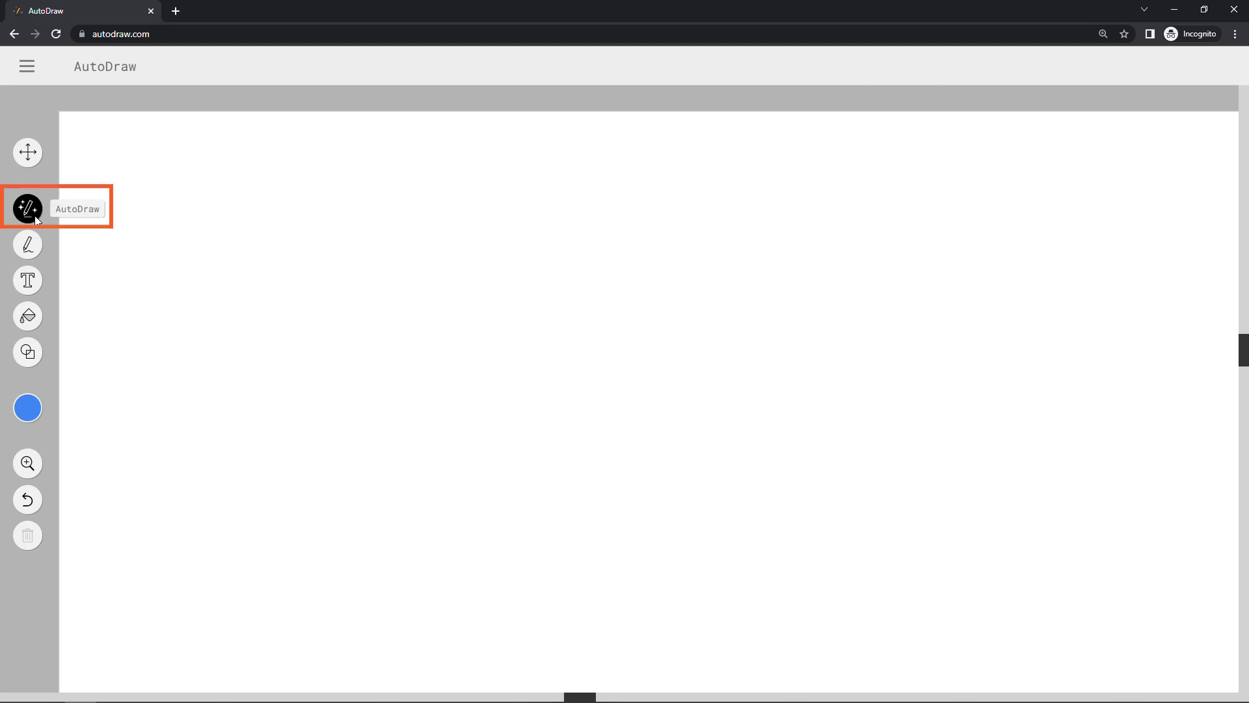
Step: Sketch a rough blue cat face on the left of the canvas
drag(201, 377, 328, 263)
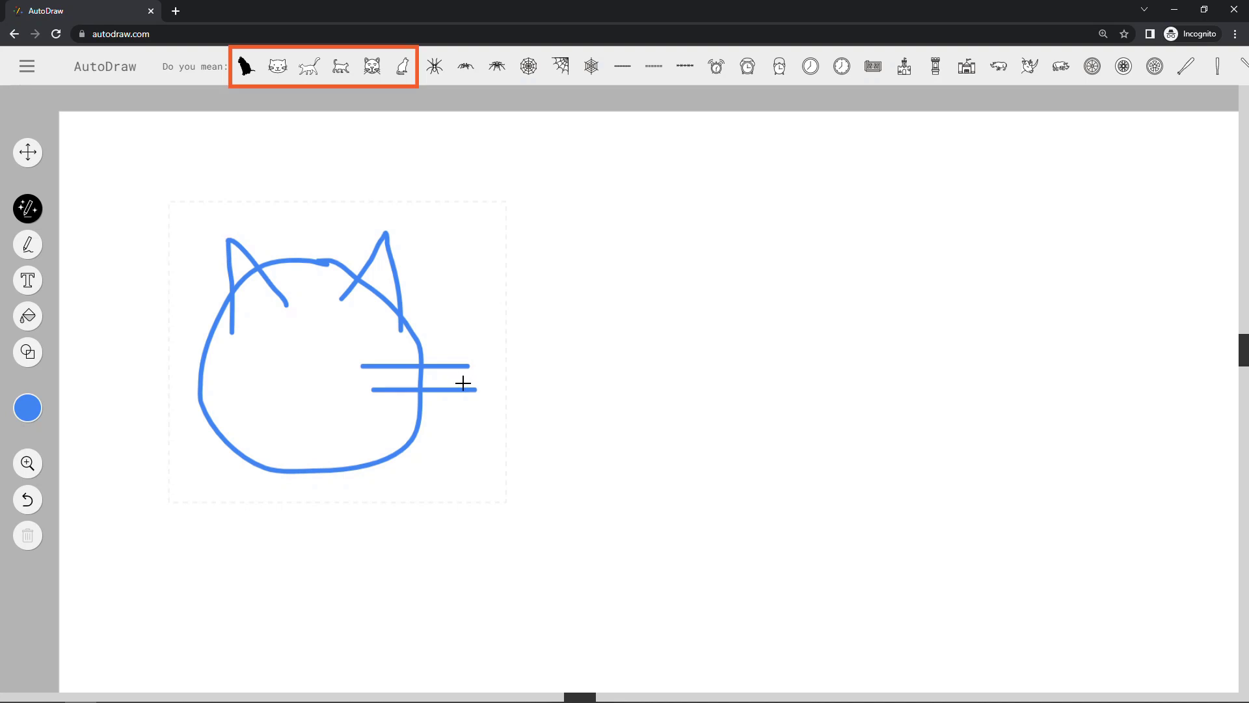
Step: Try several suggested cats and settle on the clean walking cat outline
click(276, 66)
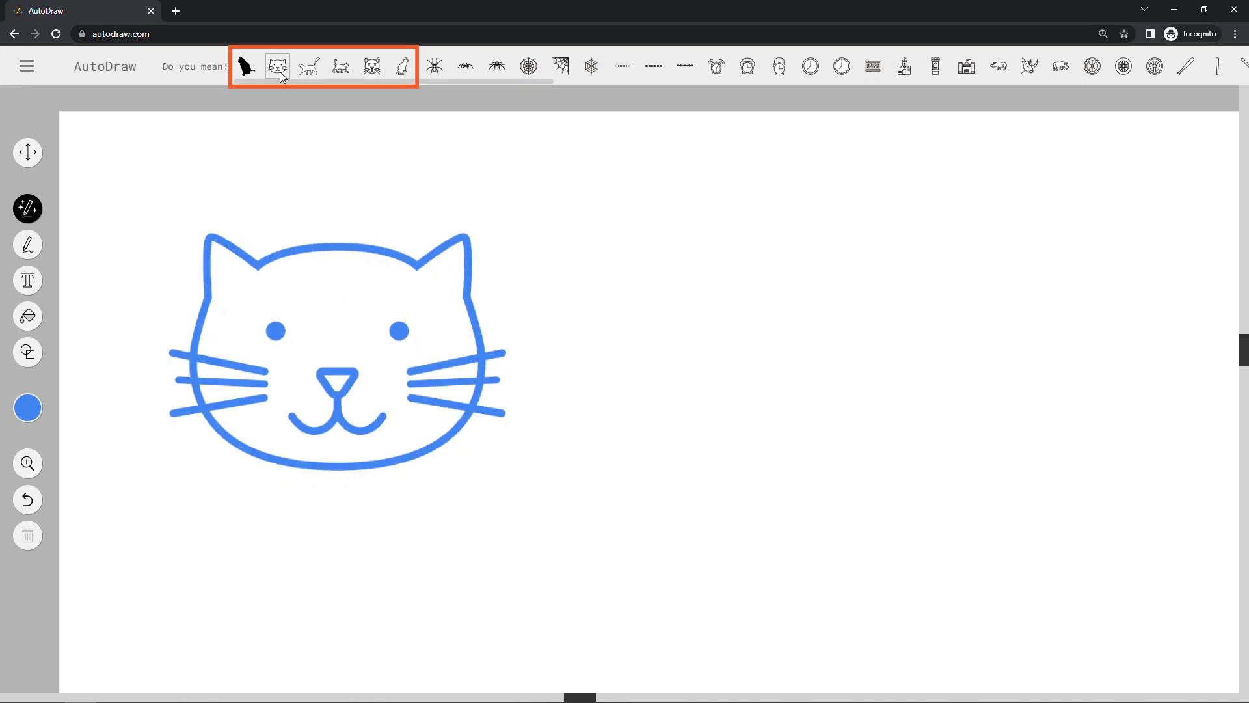
click(372, 67)
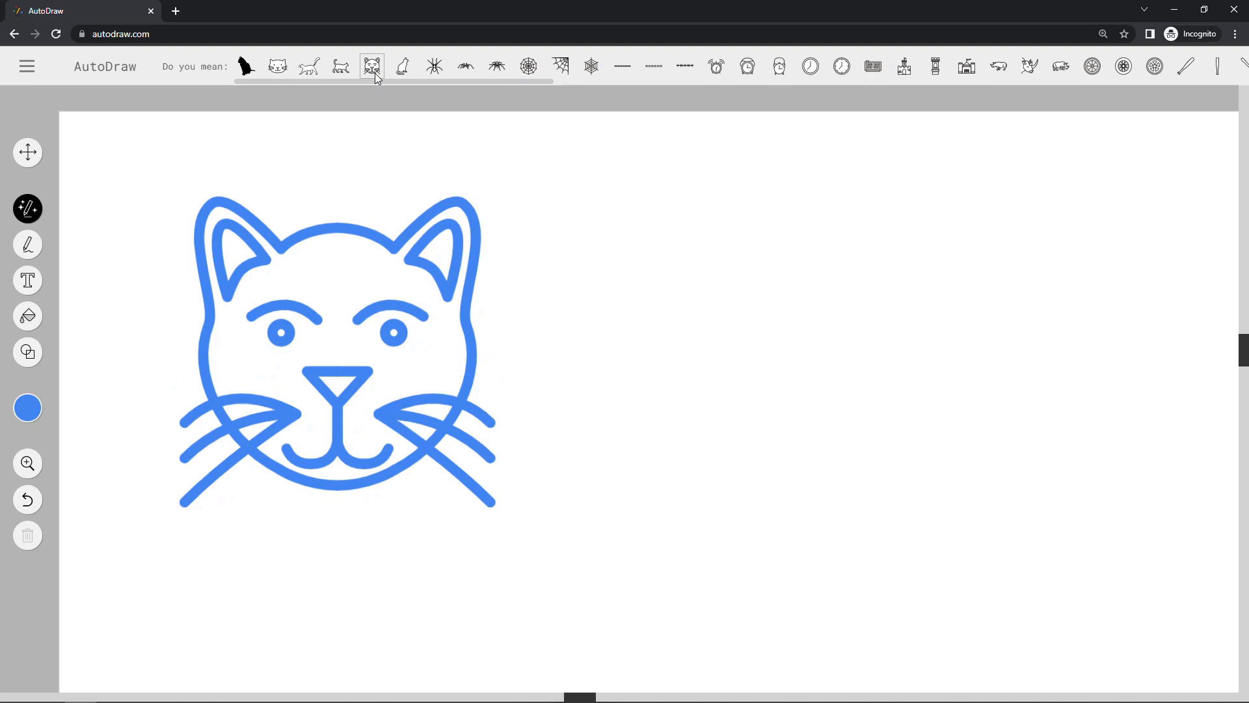
click(245, 66)
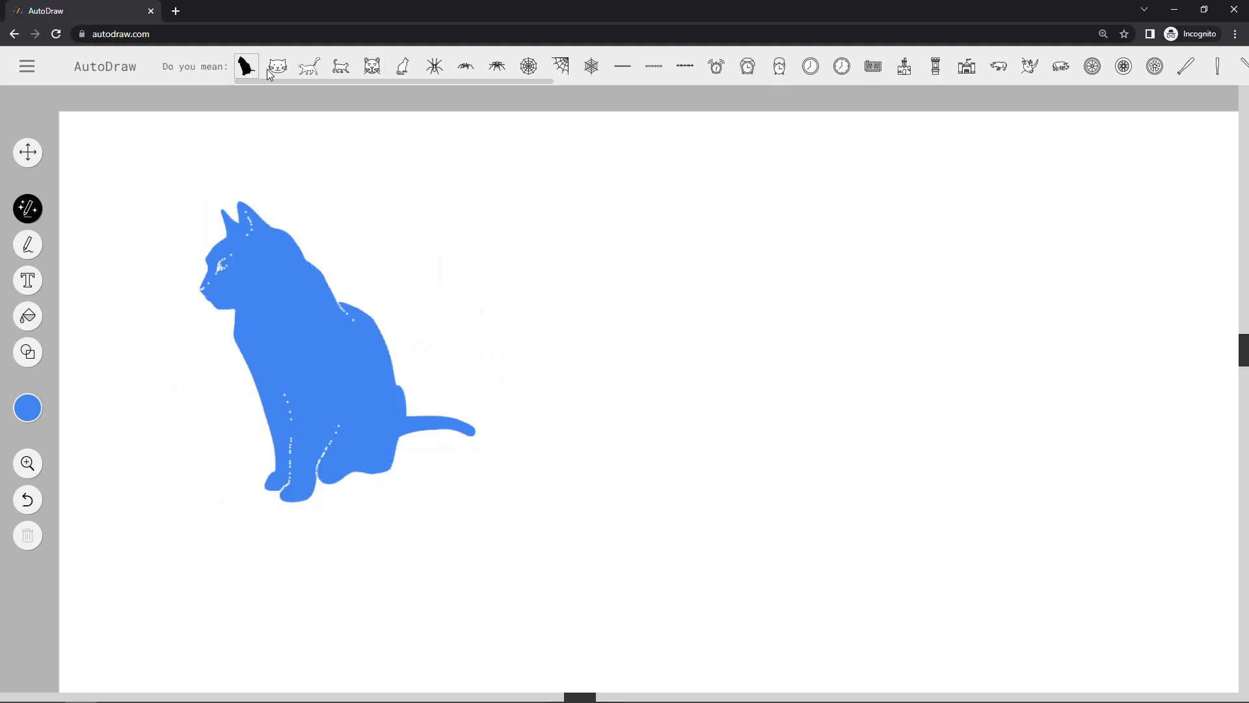
click(341, 68)
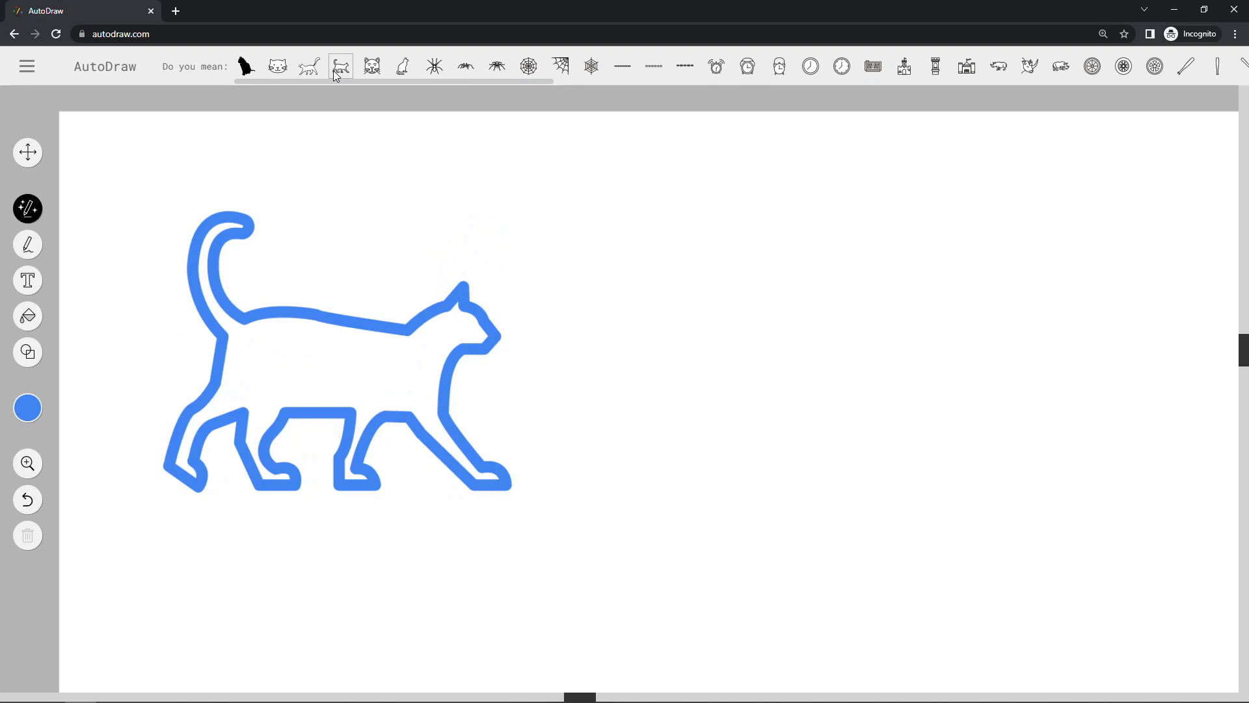
click(26, 152)
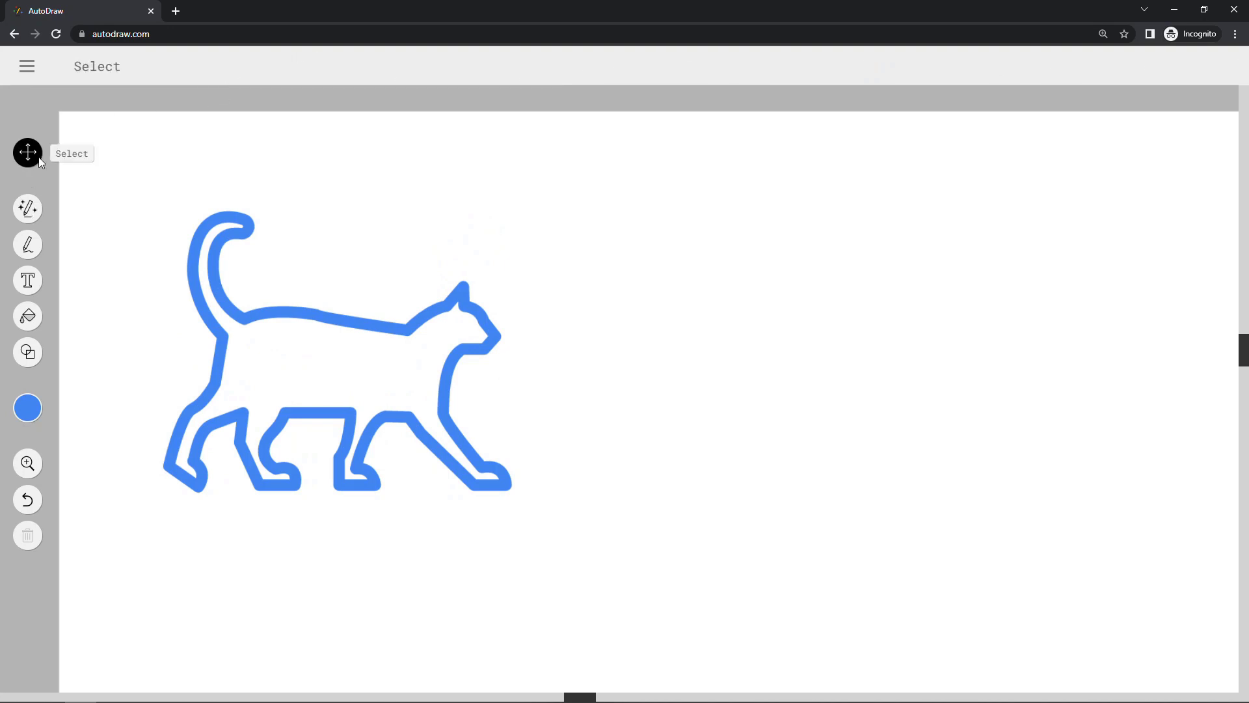
Step: Shrink the walking cat to about half size and move it to the right side
click(326, 350)
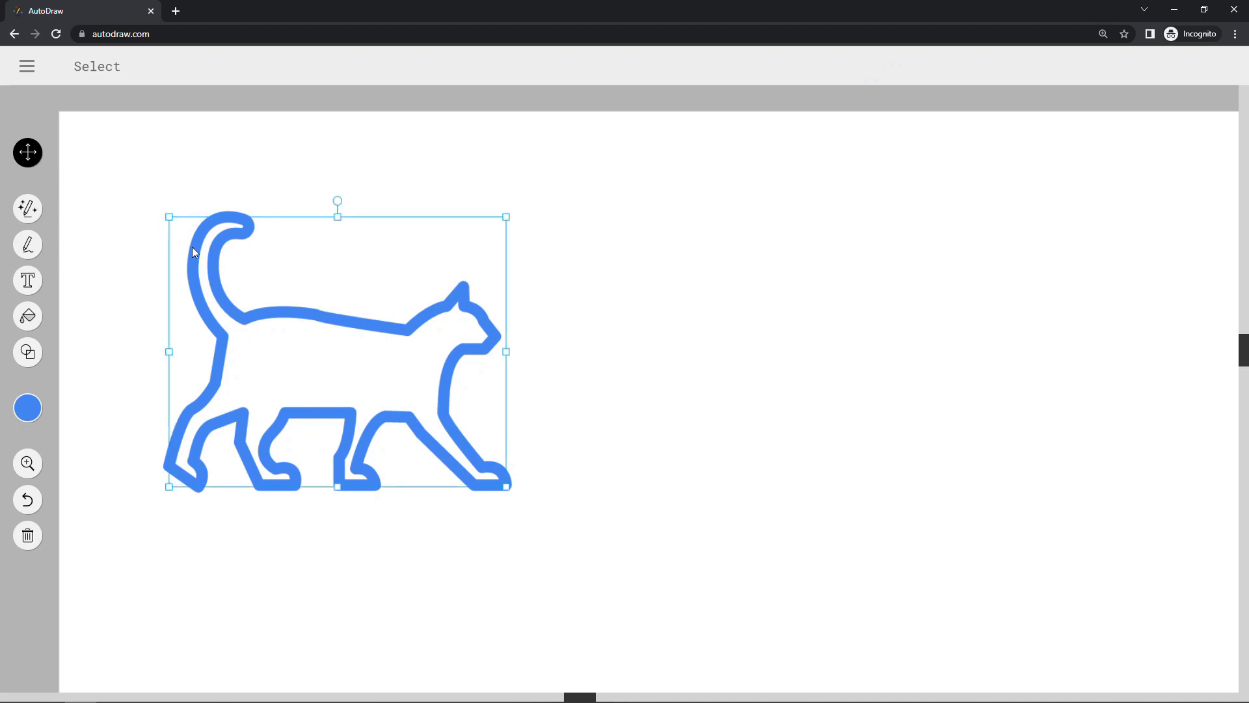
drag(511, 485, 401, 405)
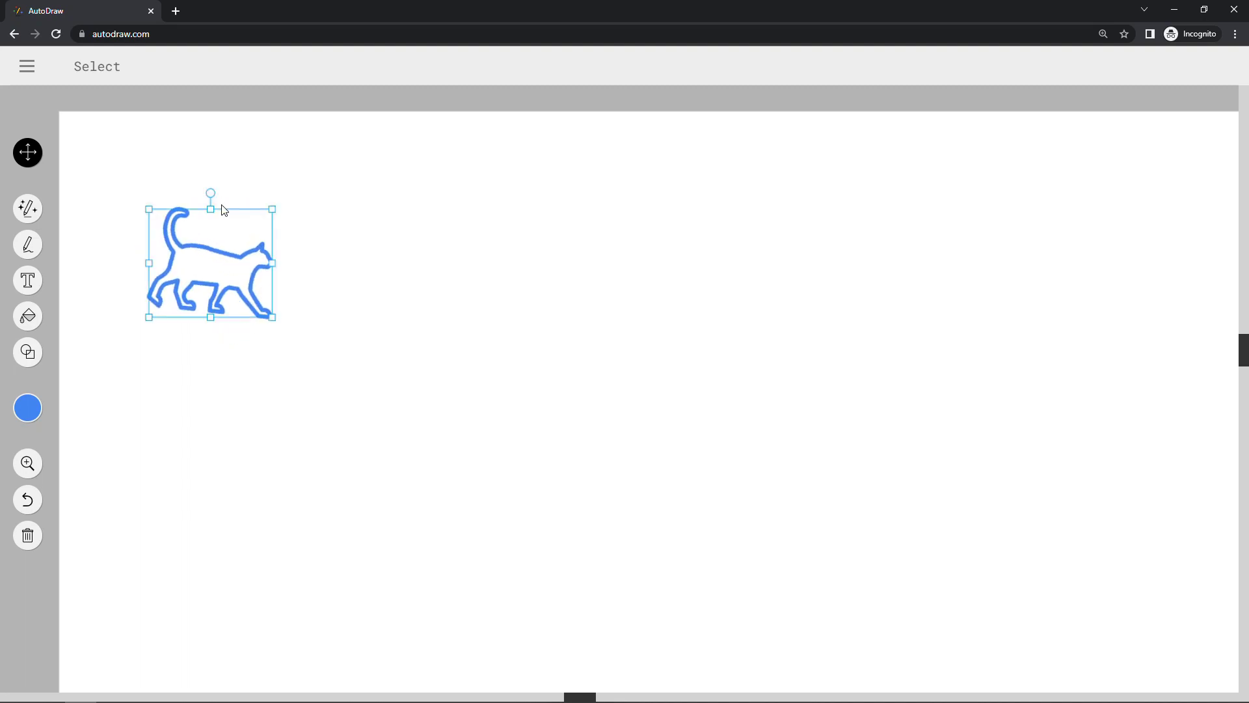
drag(211, 258, 1051, 310)
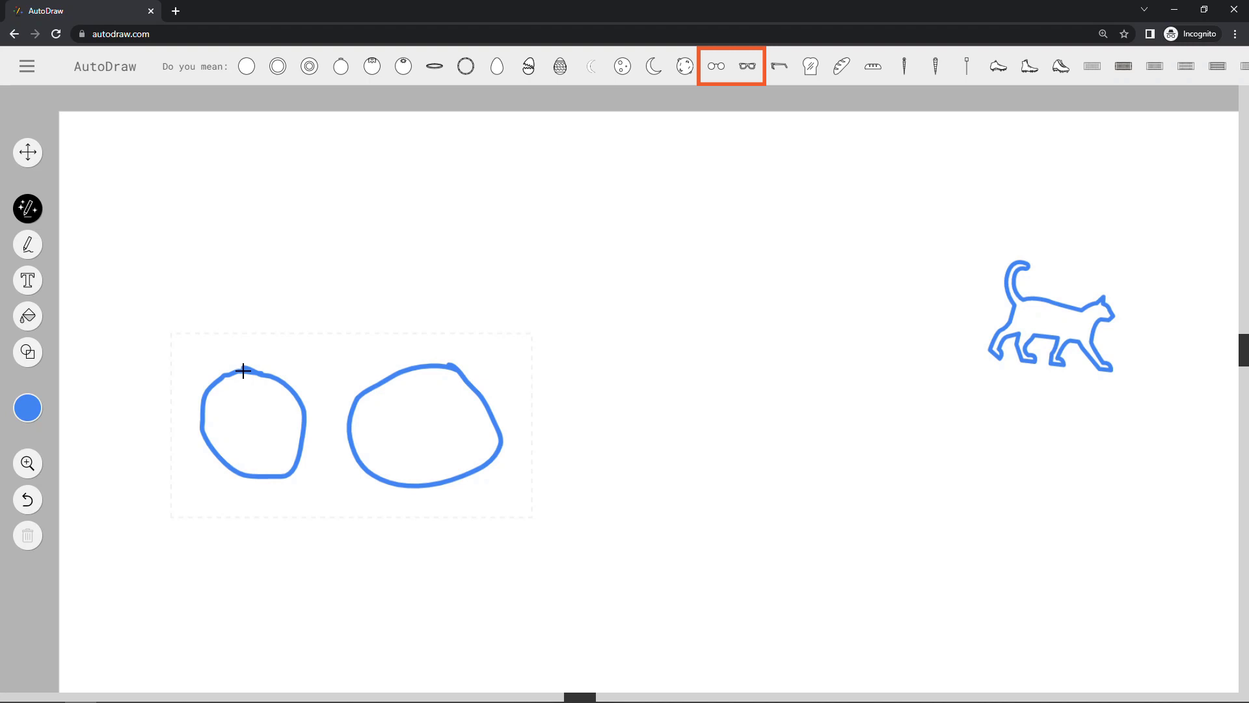
Step: Join the two wheel circles with a frame line
drag(243, 371, 441, 367)
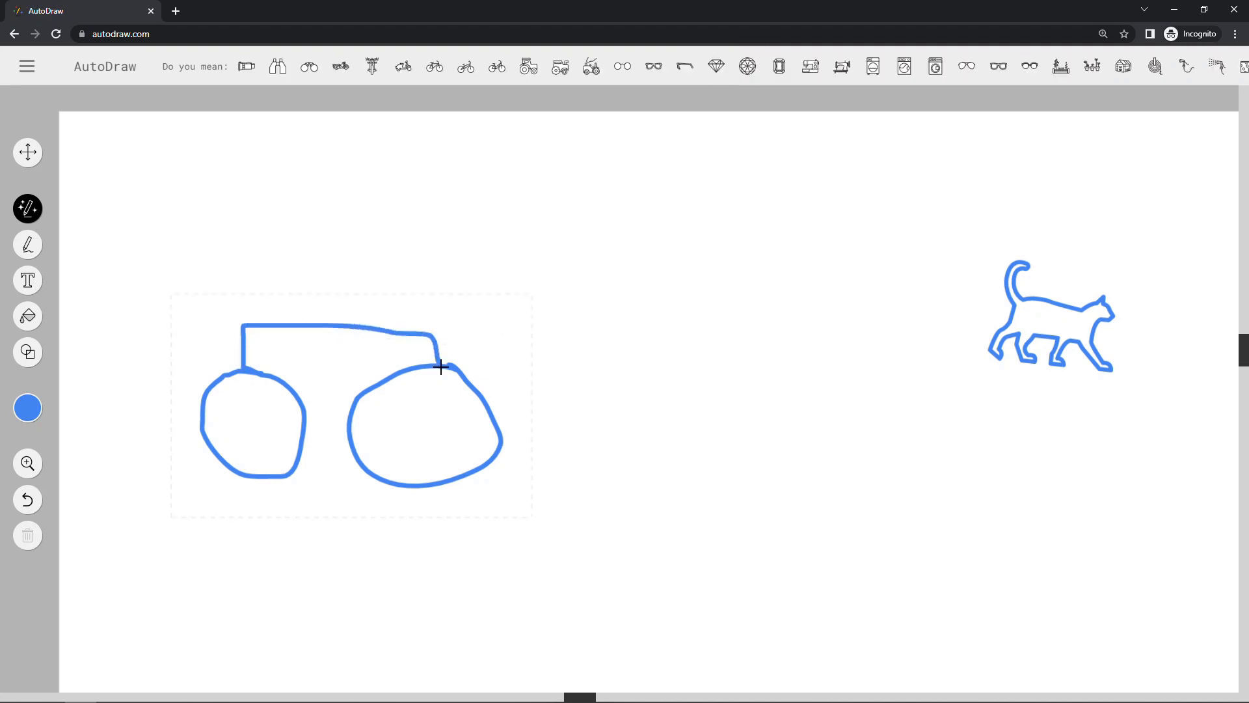
Step: Try bicycle and scooter suggestions, then settle on the front-view motorcycle drawing
click(435, 65)
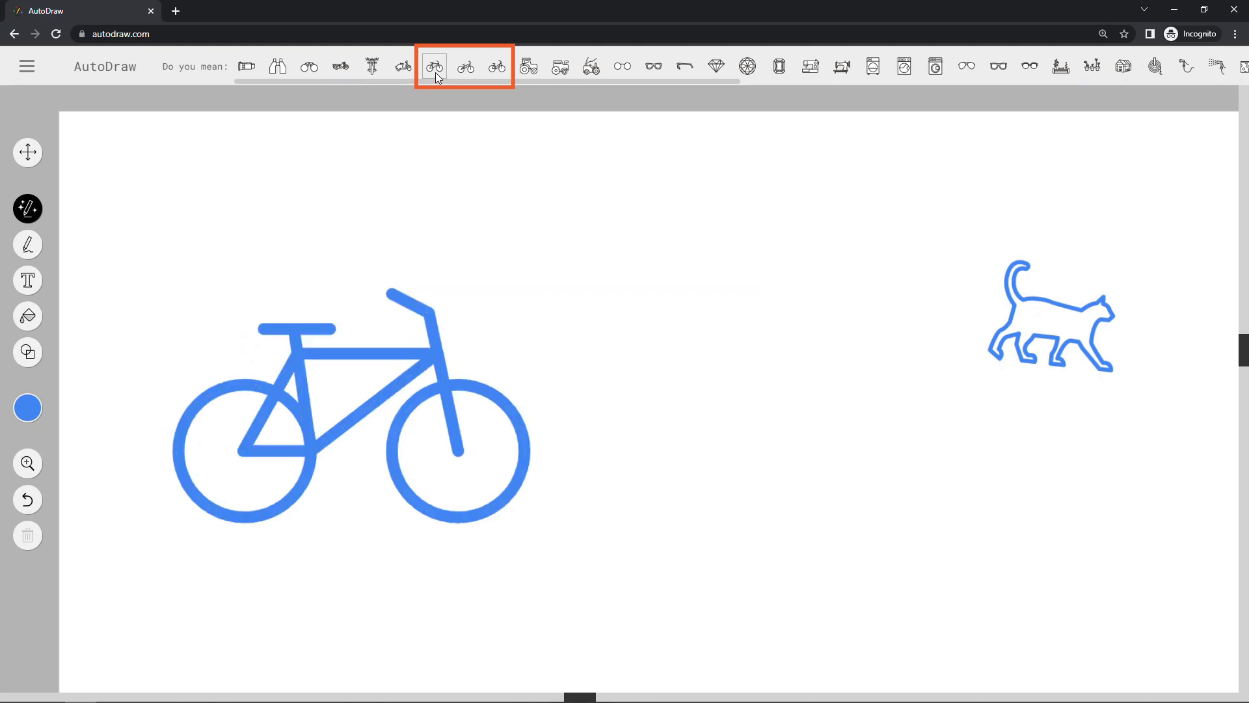
click(403, 66)
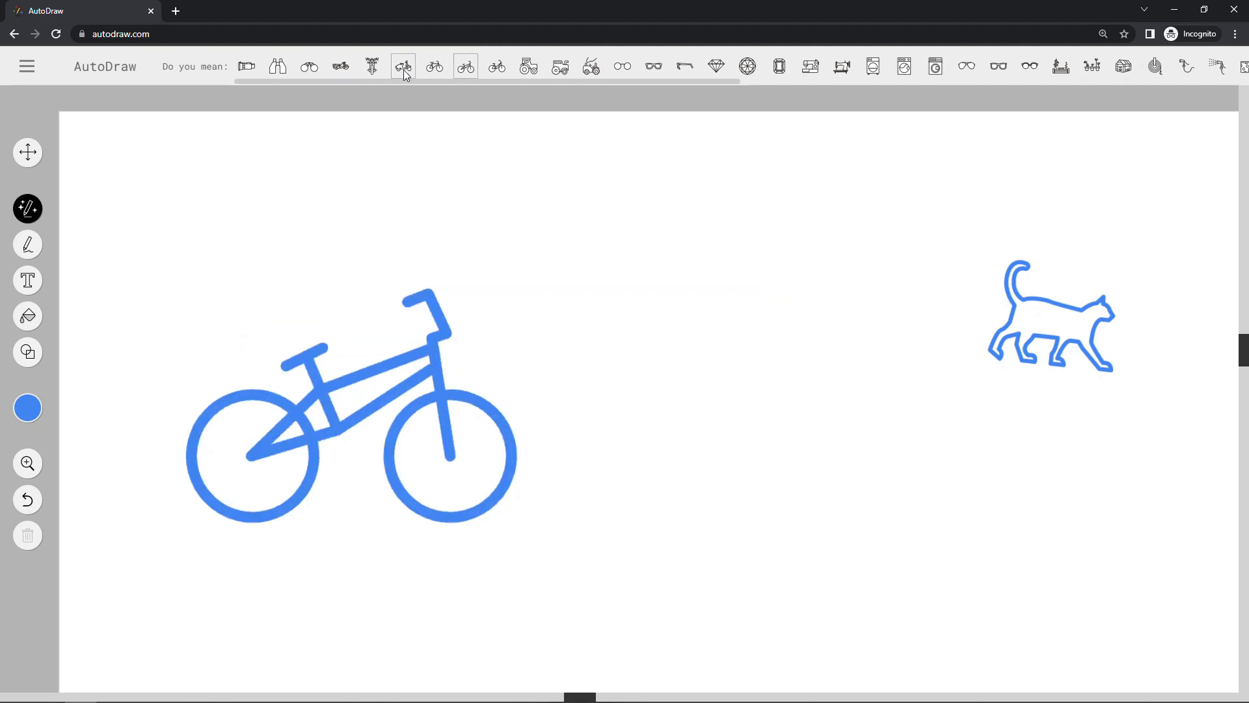
click(372, 66)
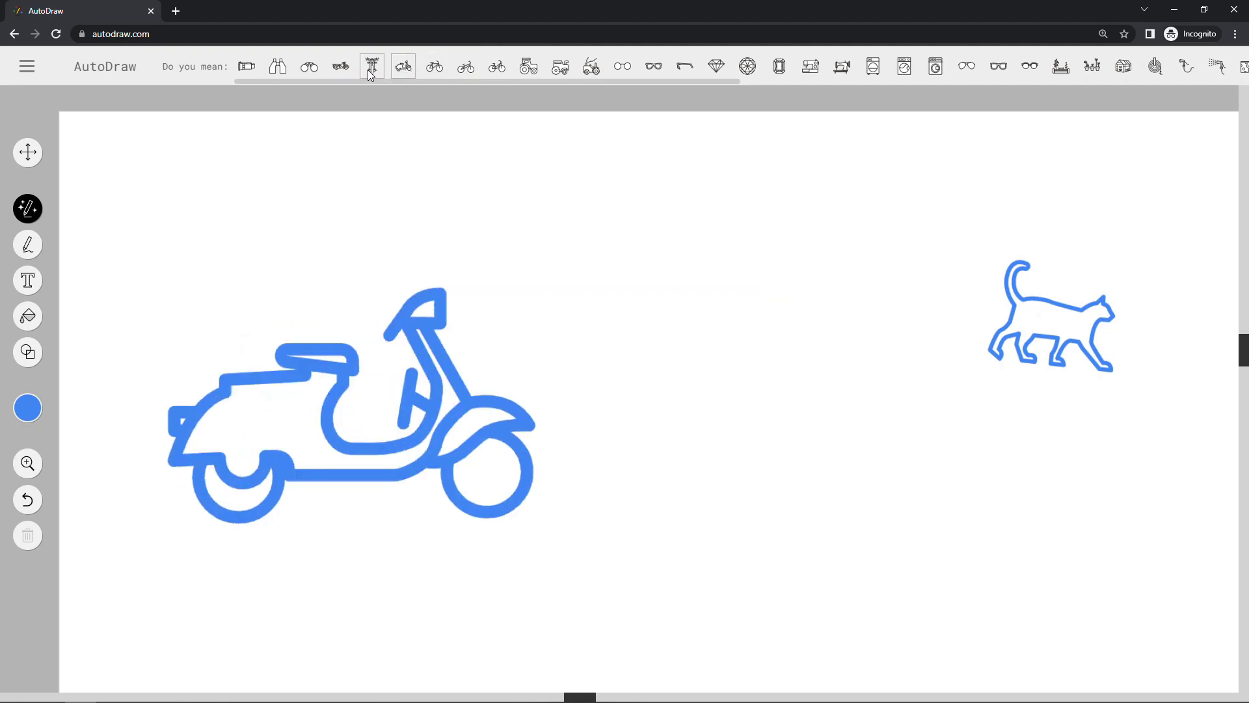
click(371, 65)
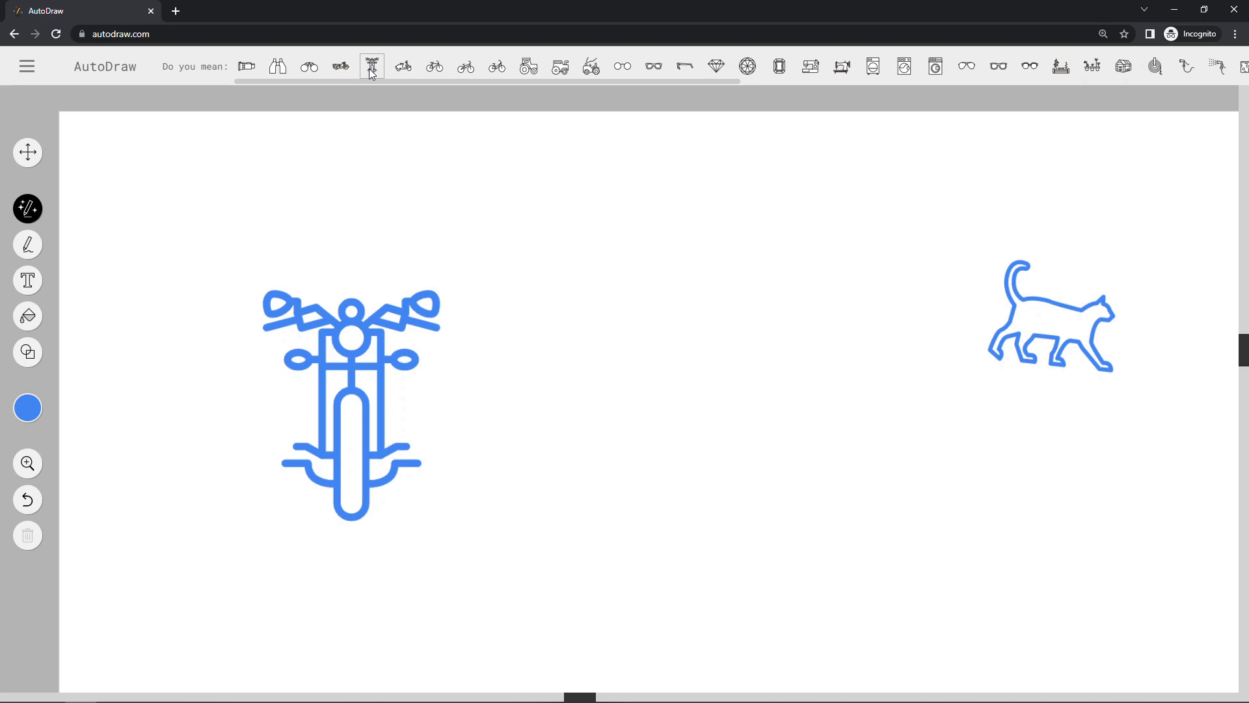
click(27, 151)
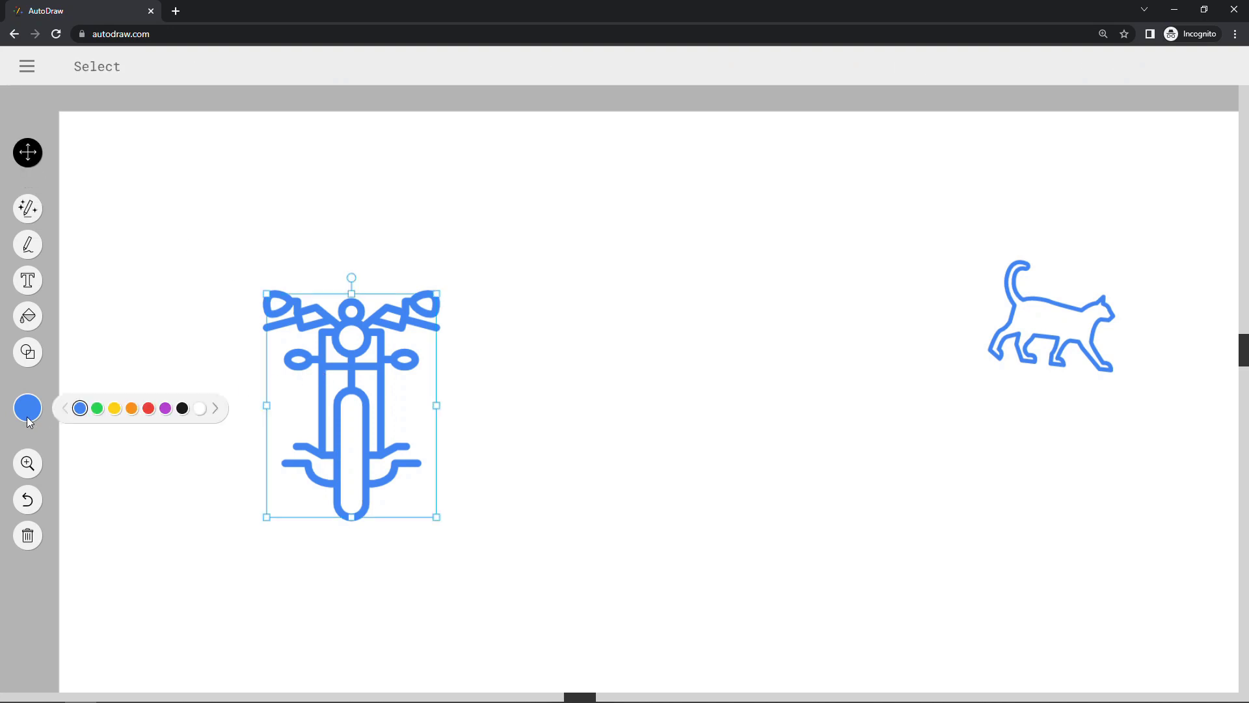
mouse_move(143, 419)
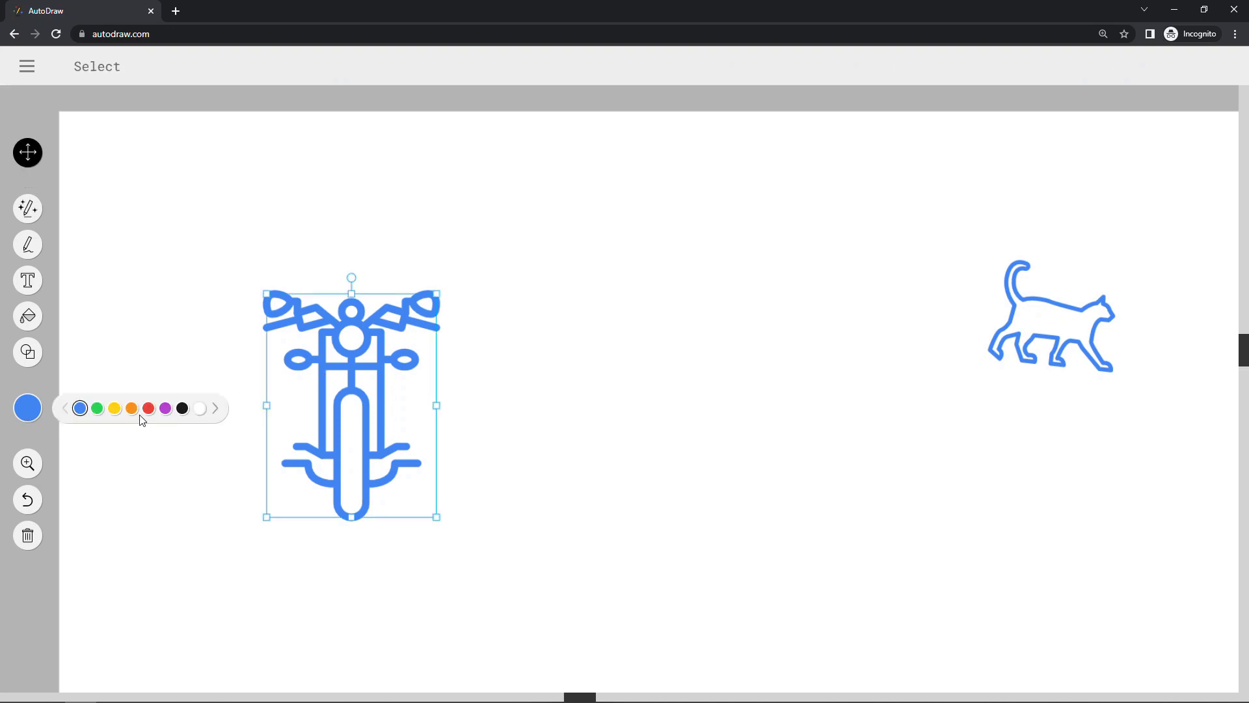
Step: Recolour the motorcycle red and reselect it for resizing beneath the cat
click(148, 407)
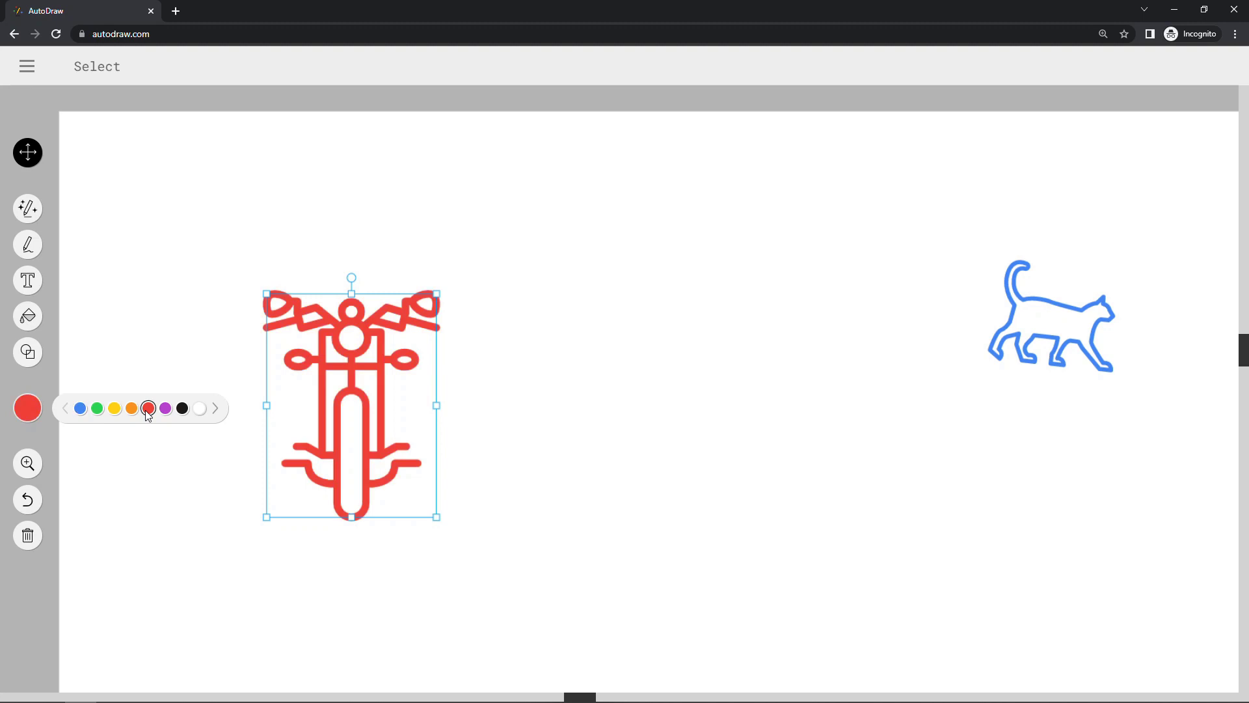
click(118, 458)
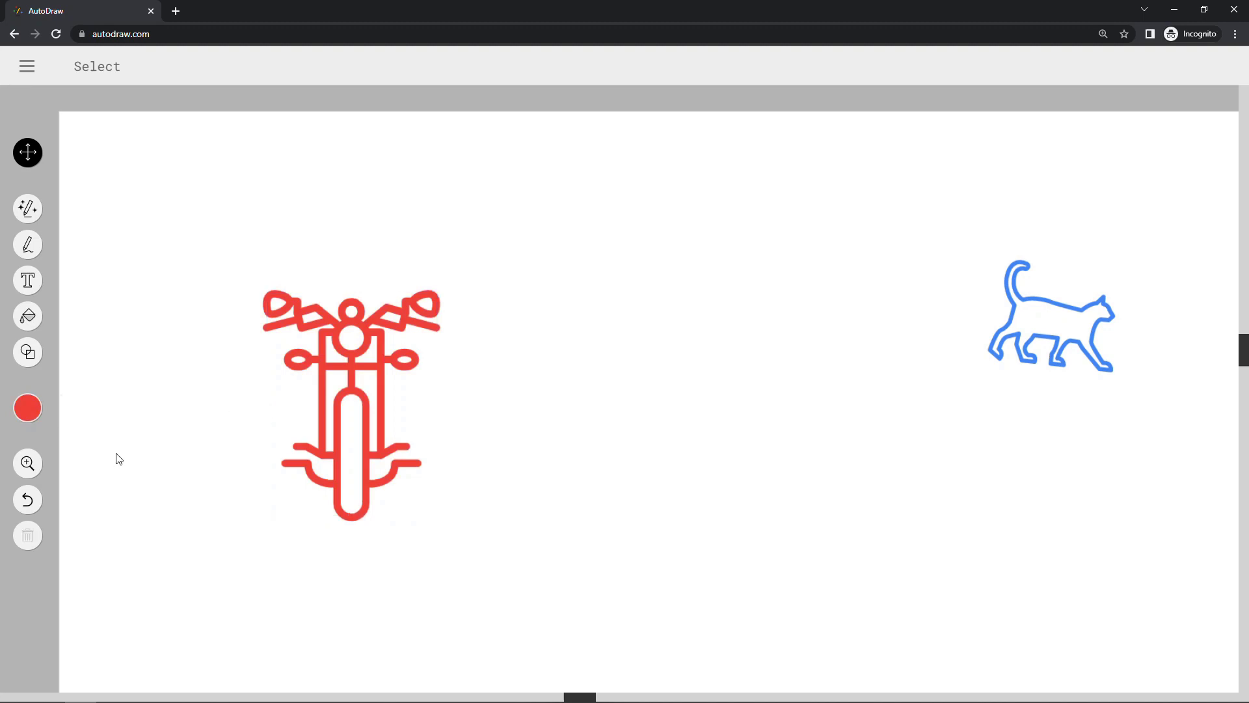
click(319, 351)
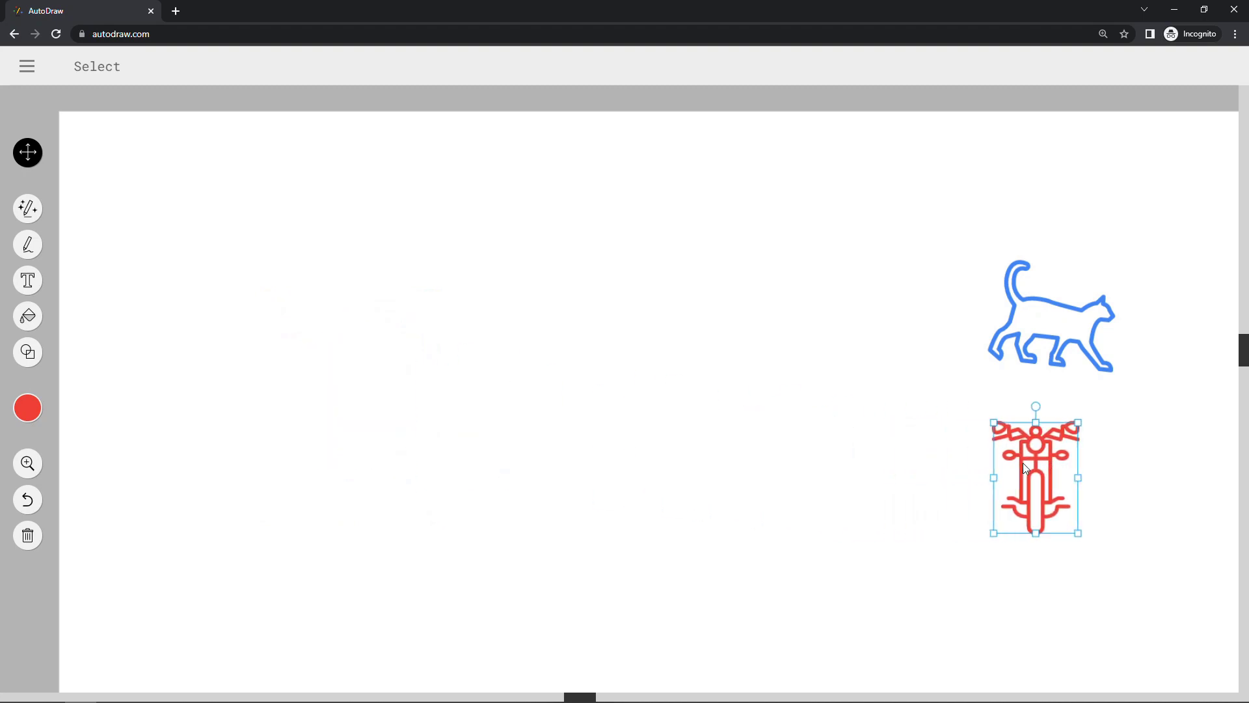
click(27, 208)
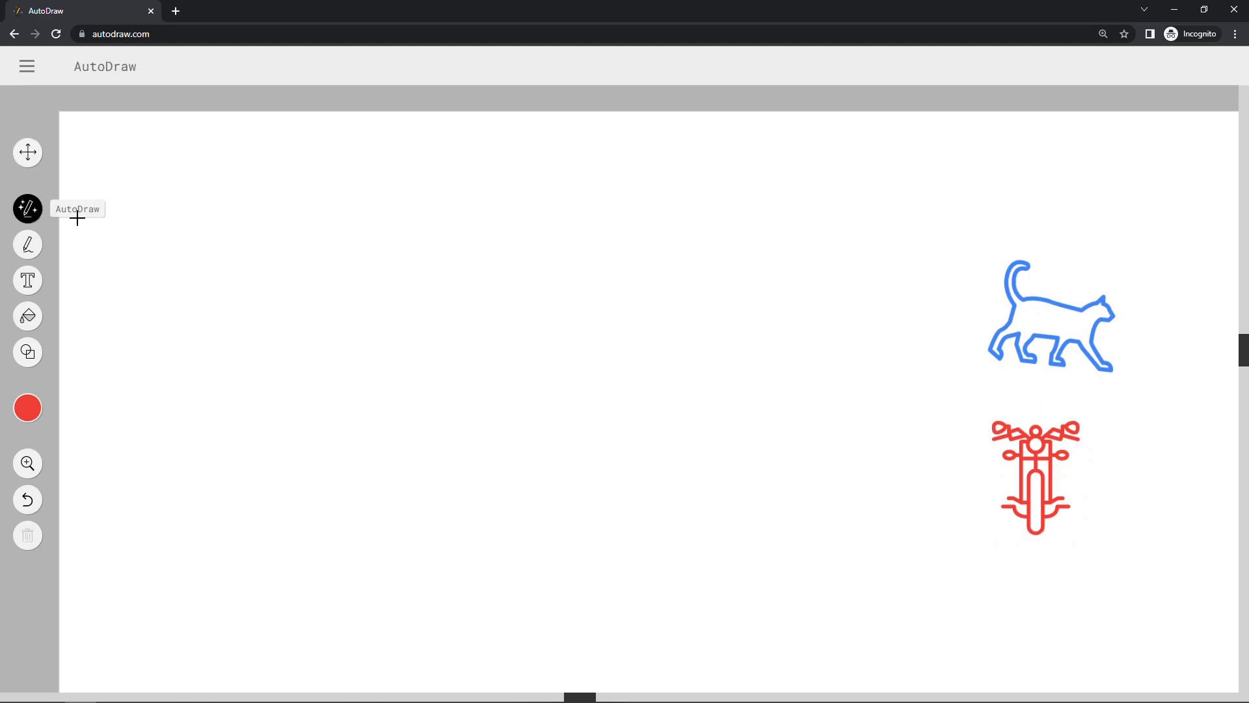
Step: Sketch a large red monitor rectangle with an inner screen on the left
drag(204, 218, 222, 447)
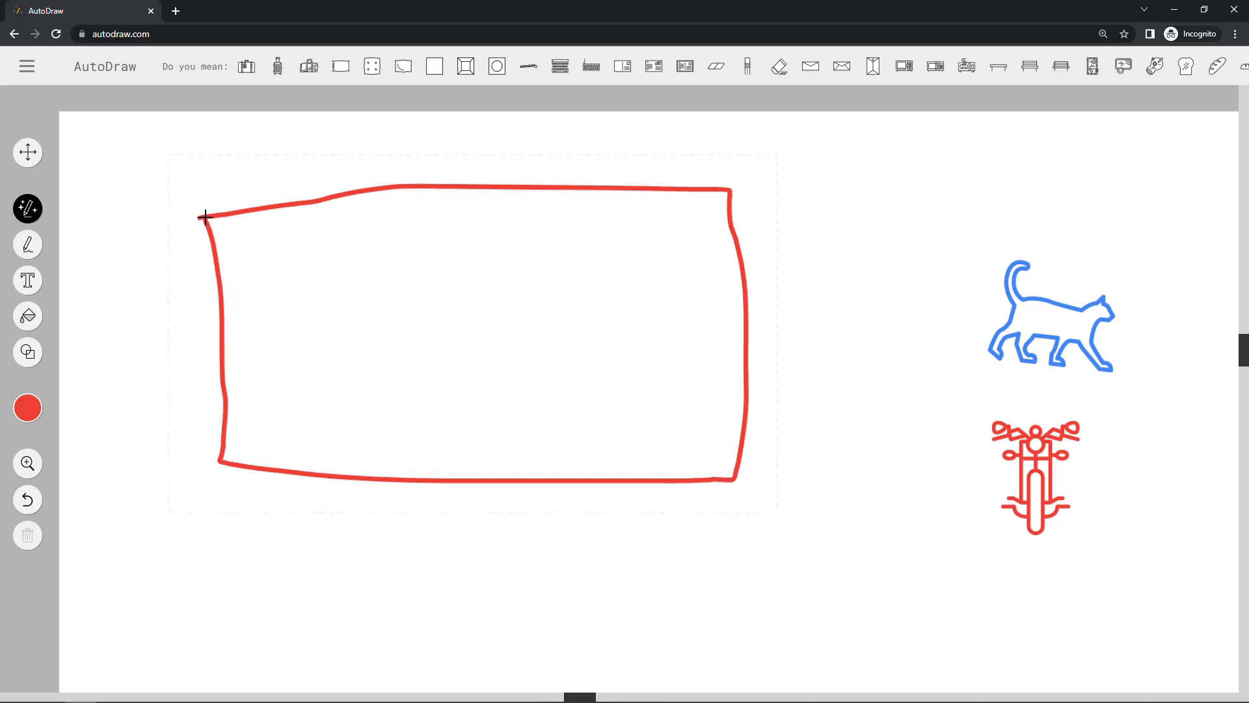
click(27, 351)
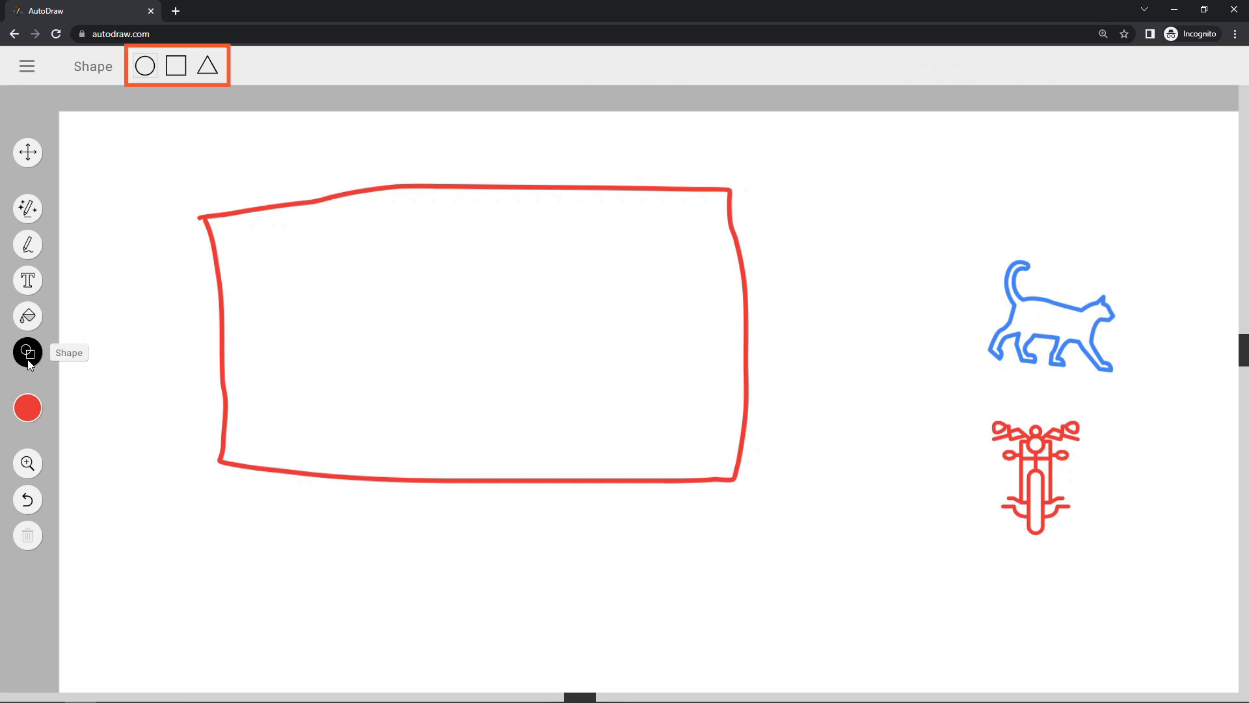
mouse_move(27, 220)
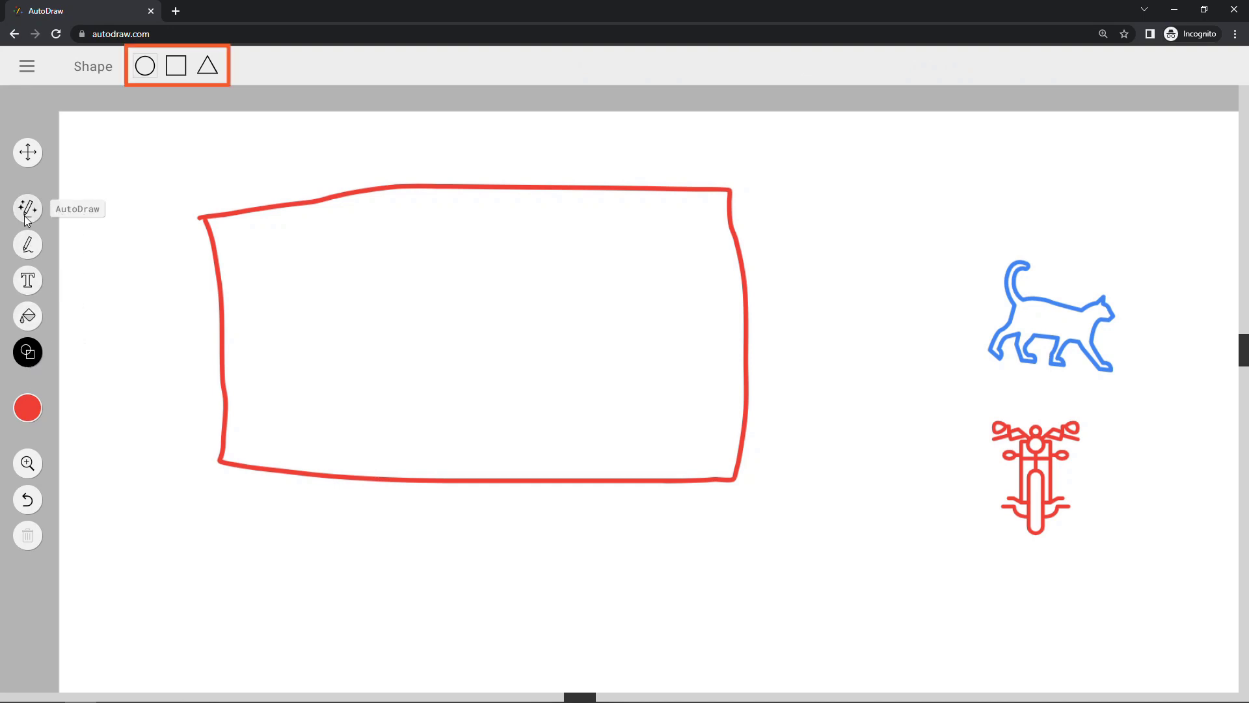
click(28, 208)
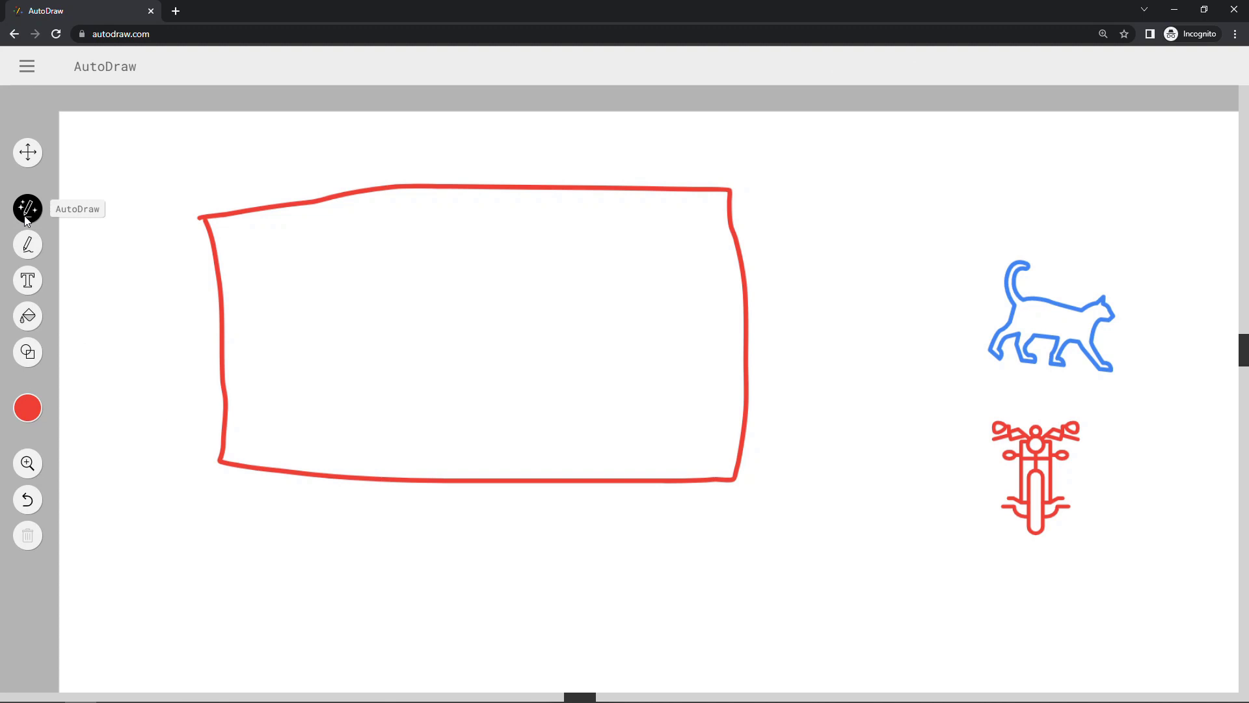
drag(458, 481, 330, 598)
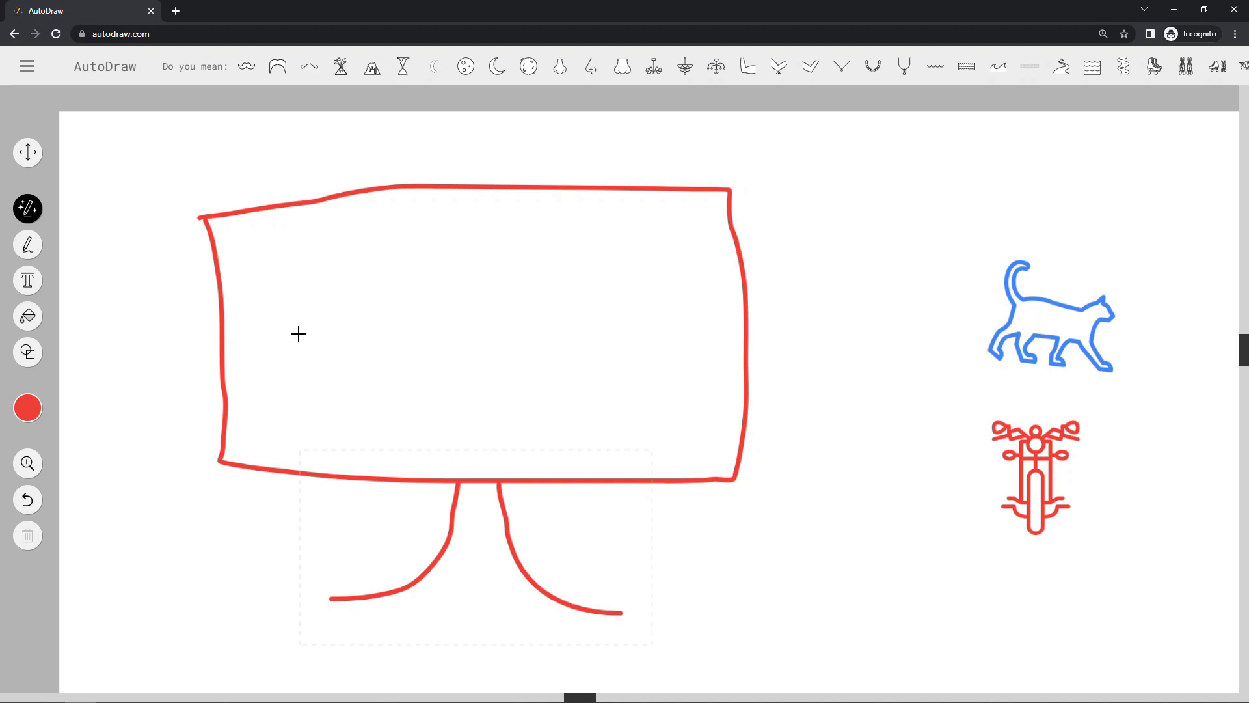
drag(239, 231, 717, 462)
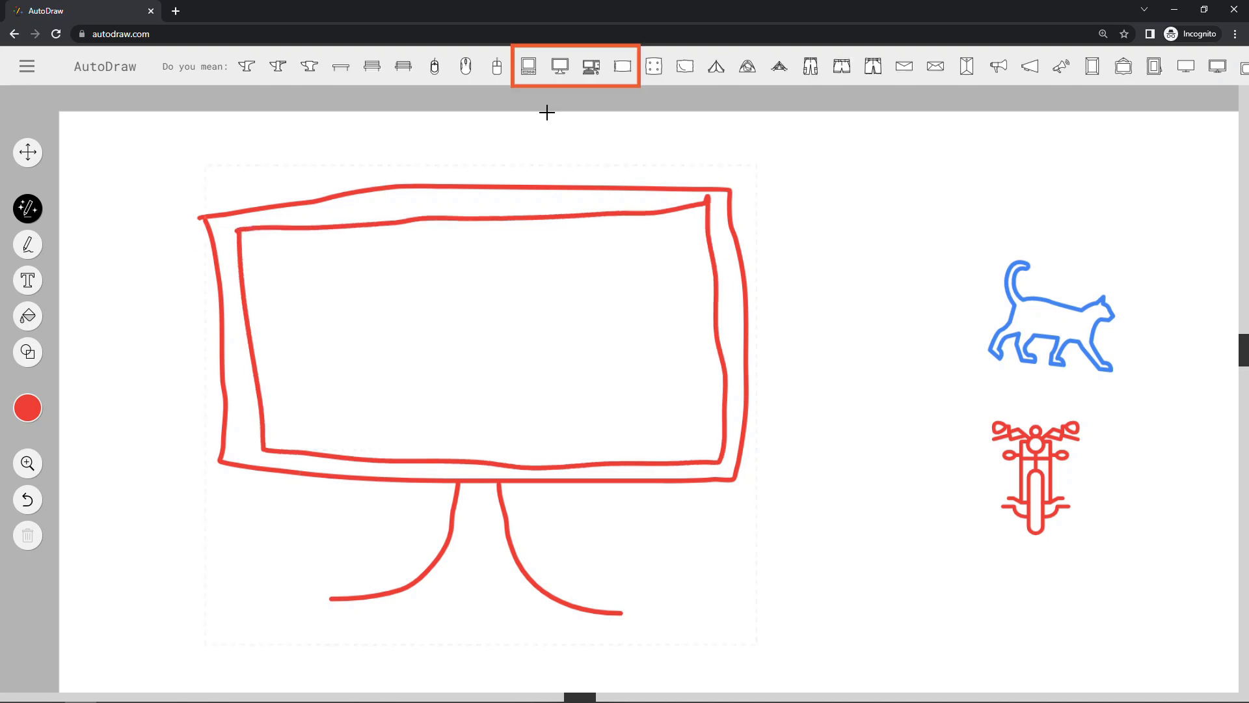
Step: Swap the monitor sketch for a suggested drawing, ending on a red computer mouse
click(559, 65)
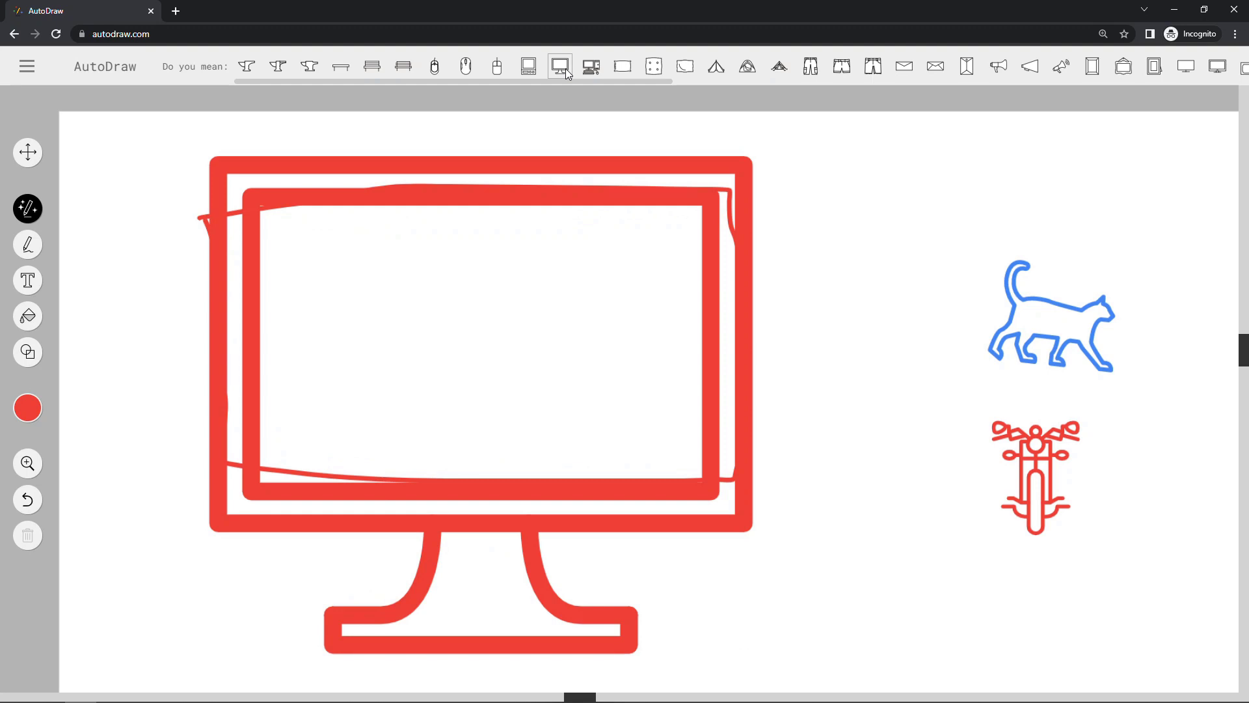
click(465, 65)
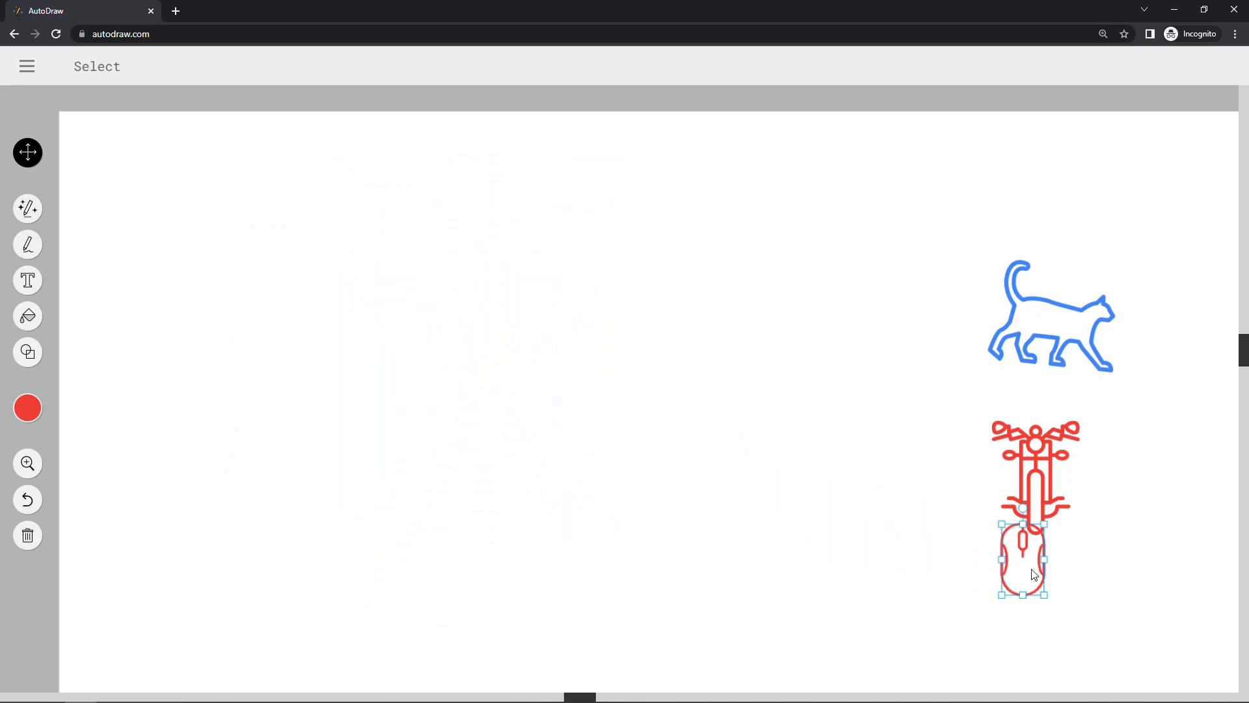
Step: Move the red mouse lower, below the motorcycle on the right
drag(1022, 566, 1081, 599)
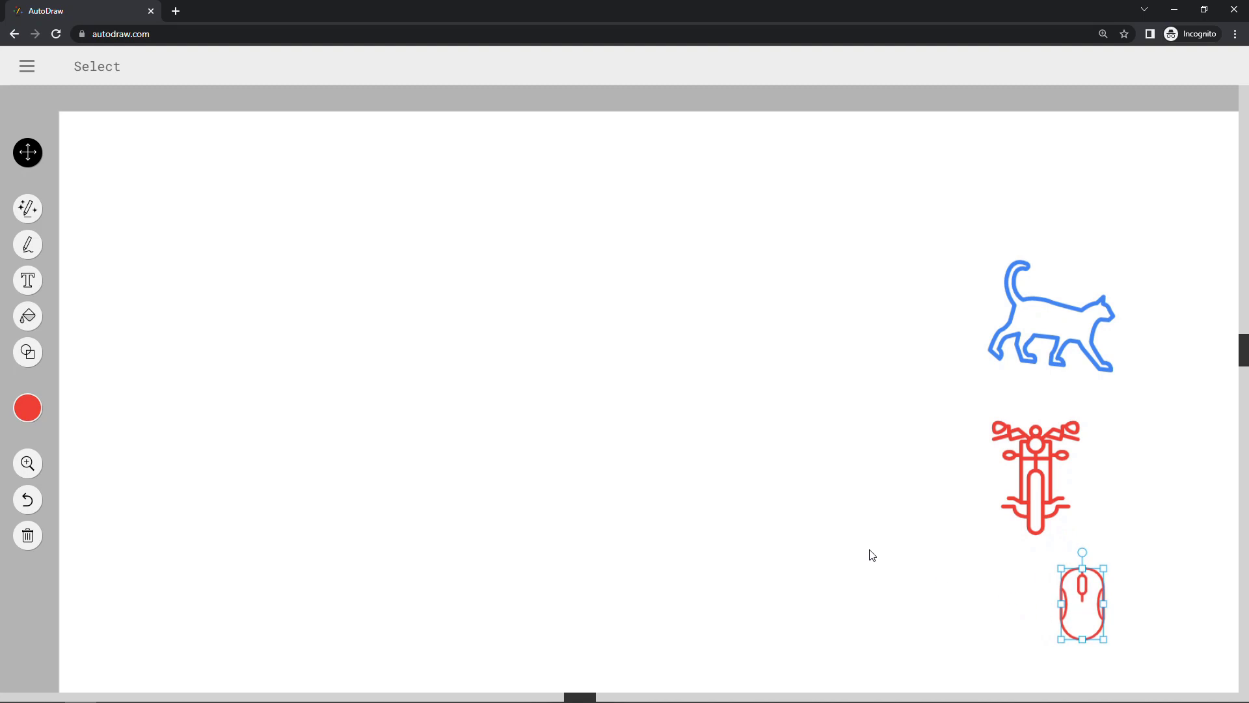
click(28, 244)
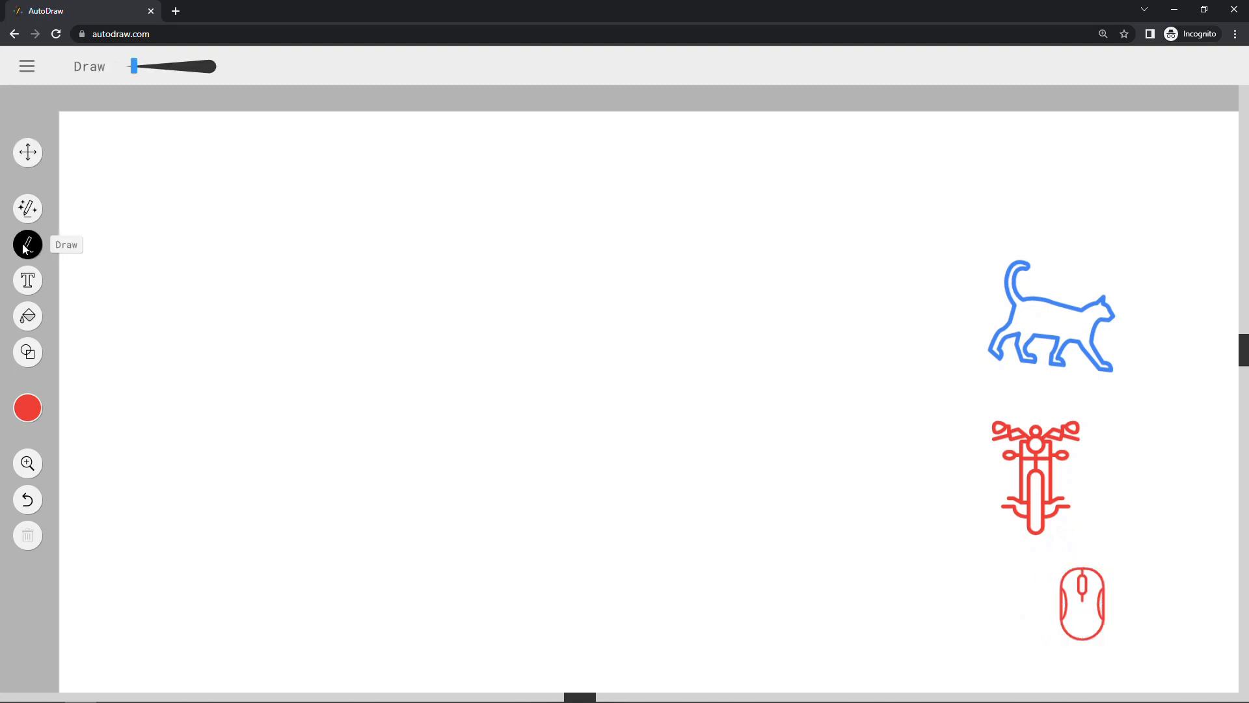
Step: Draw a wavy red freehand line on the left of the canvas
drag(125, 311, 199, 276)
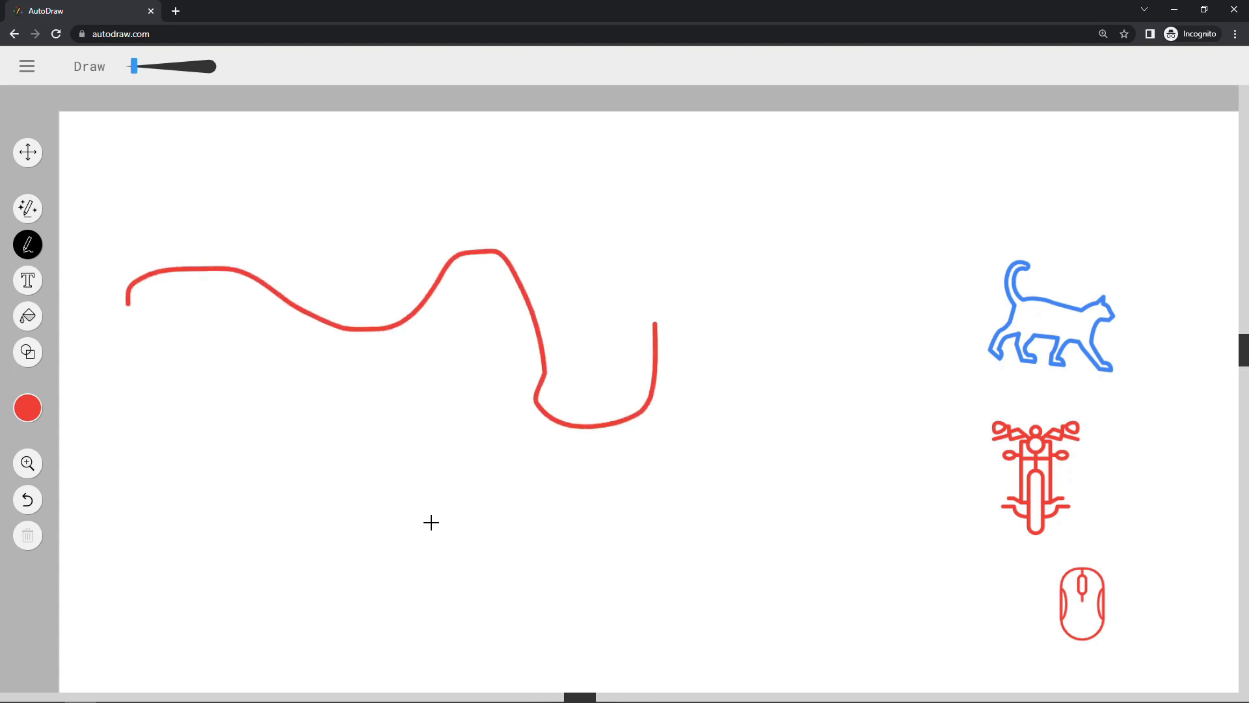
mouse_move(27, 281)
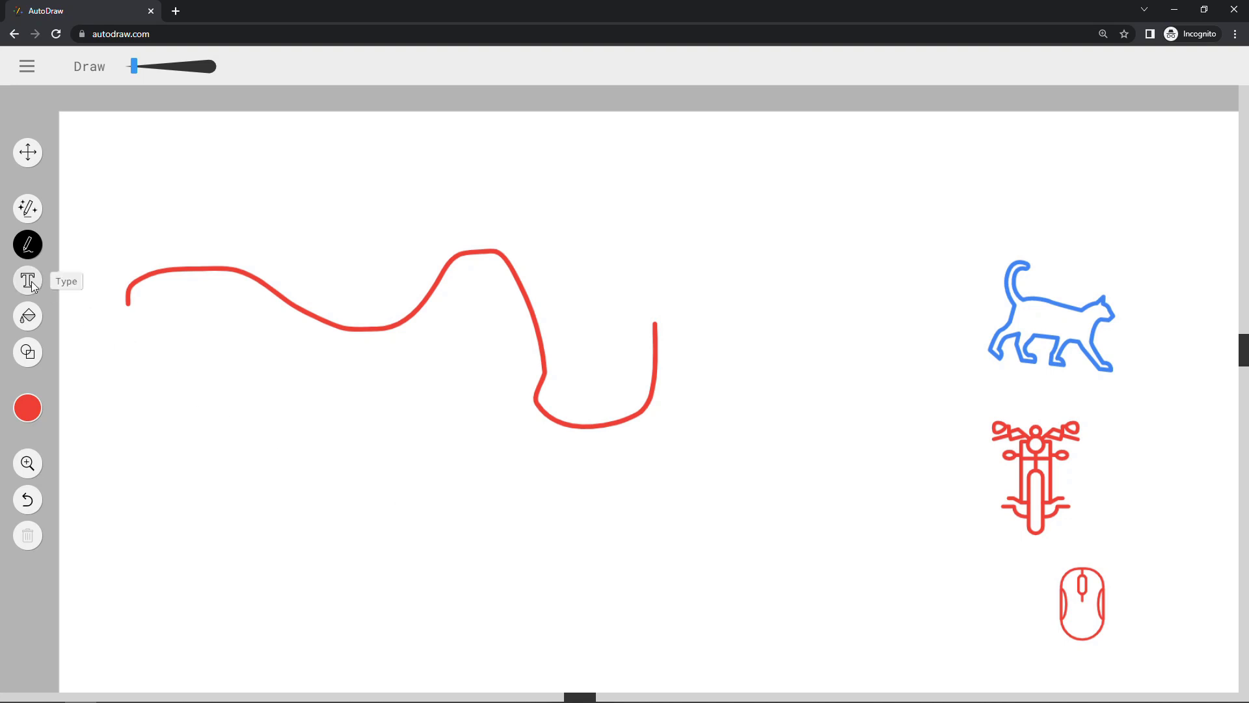
Step: Label the wavy line 'Swirly line', then select the line and label for removal
click(27, 280)
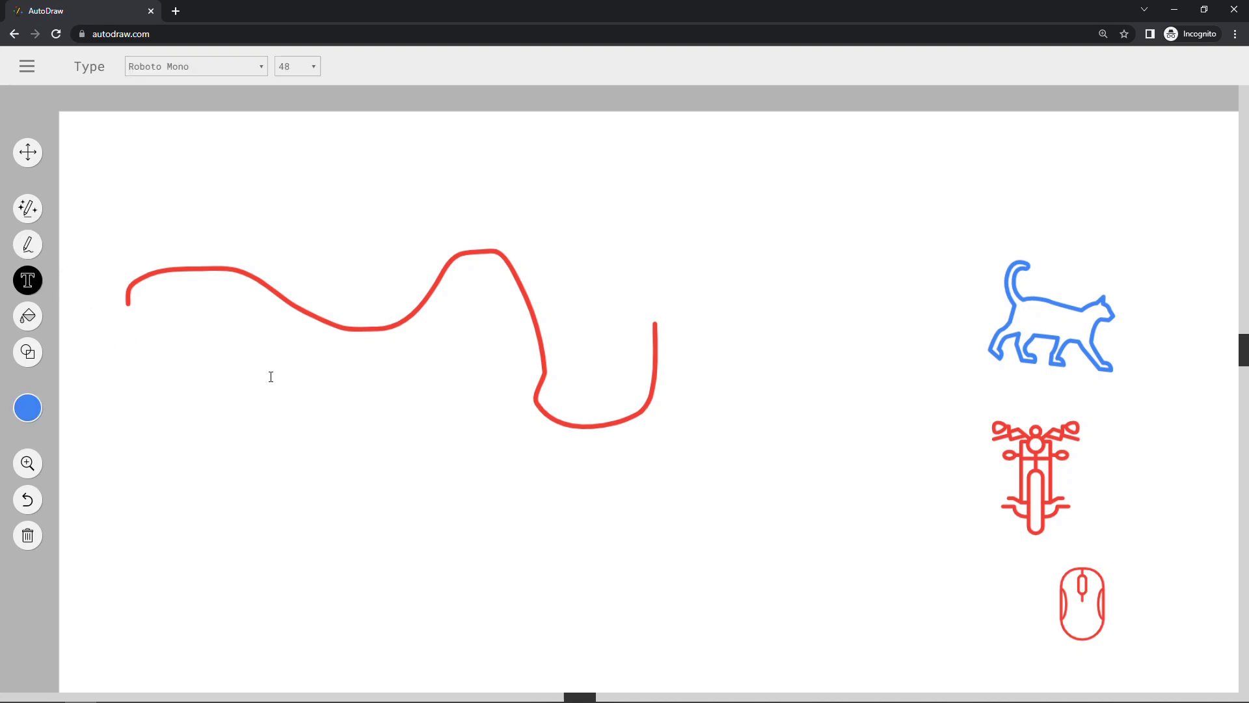
text(Swirly)
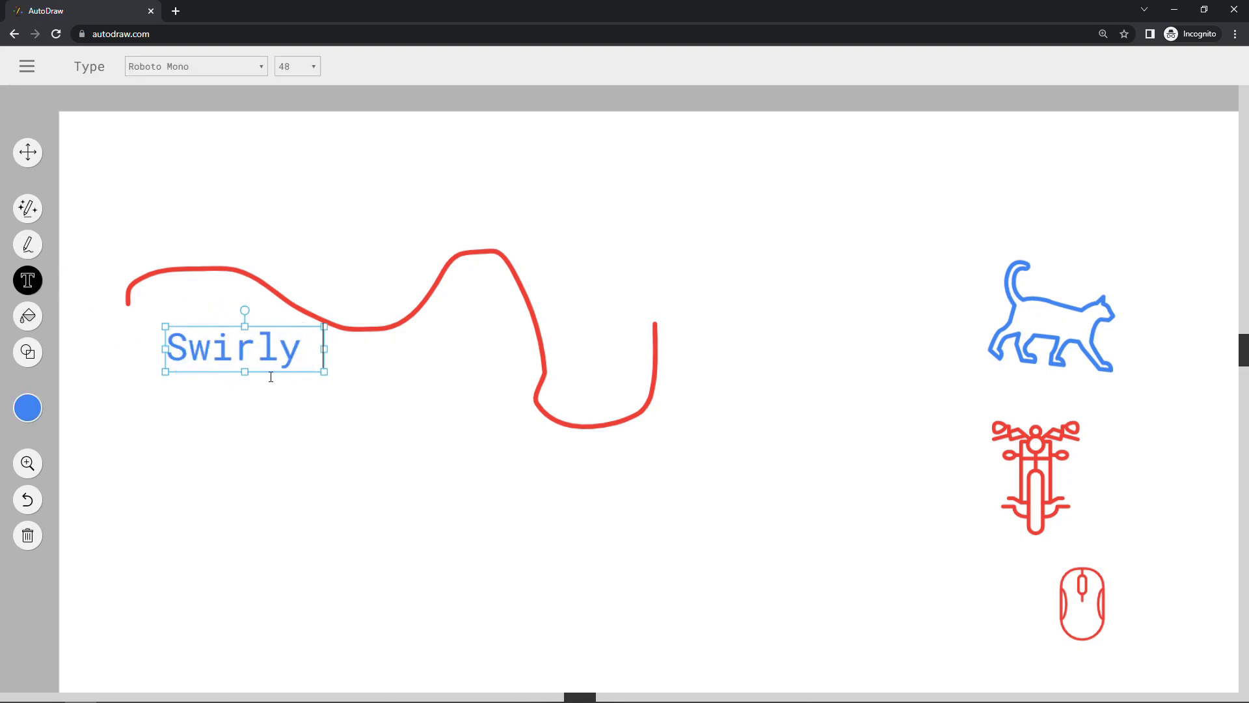
text(line)
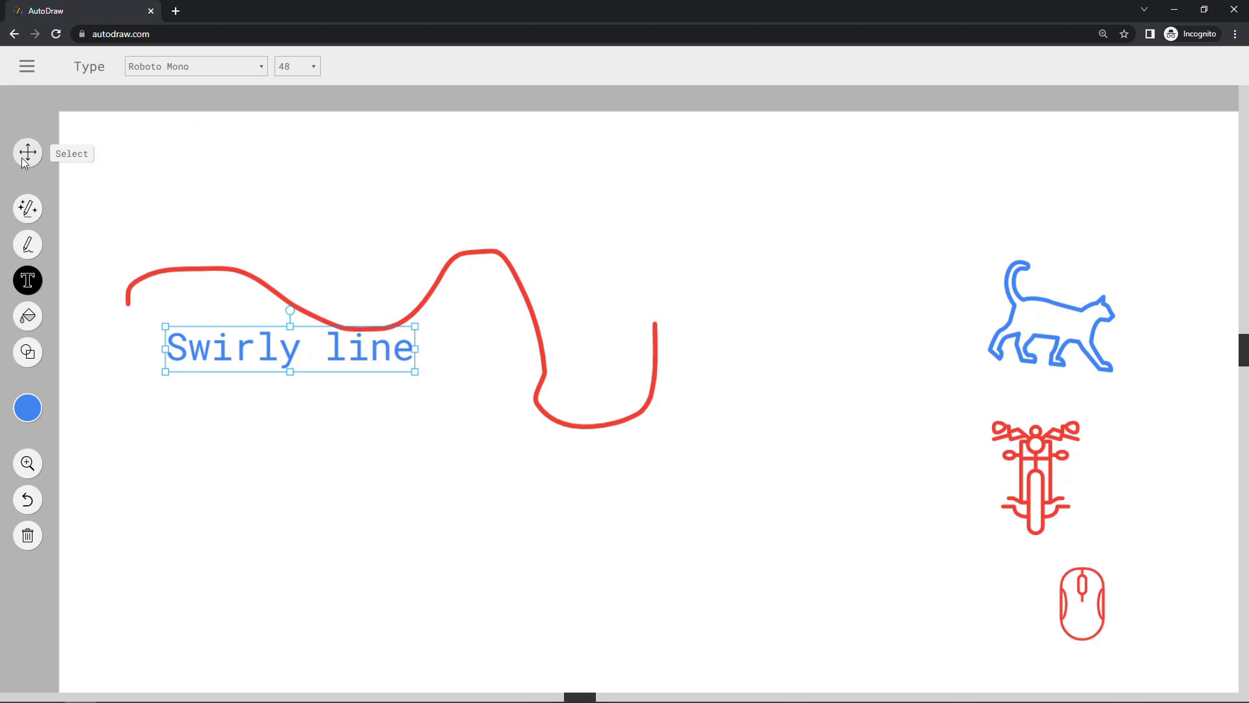
click(27, 152)
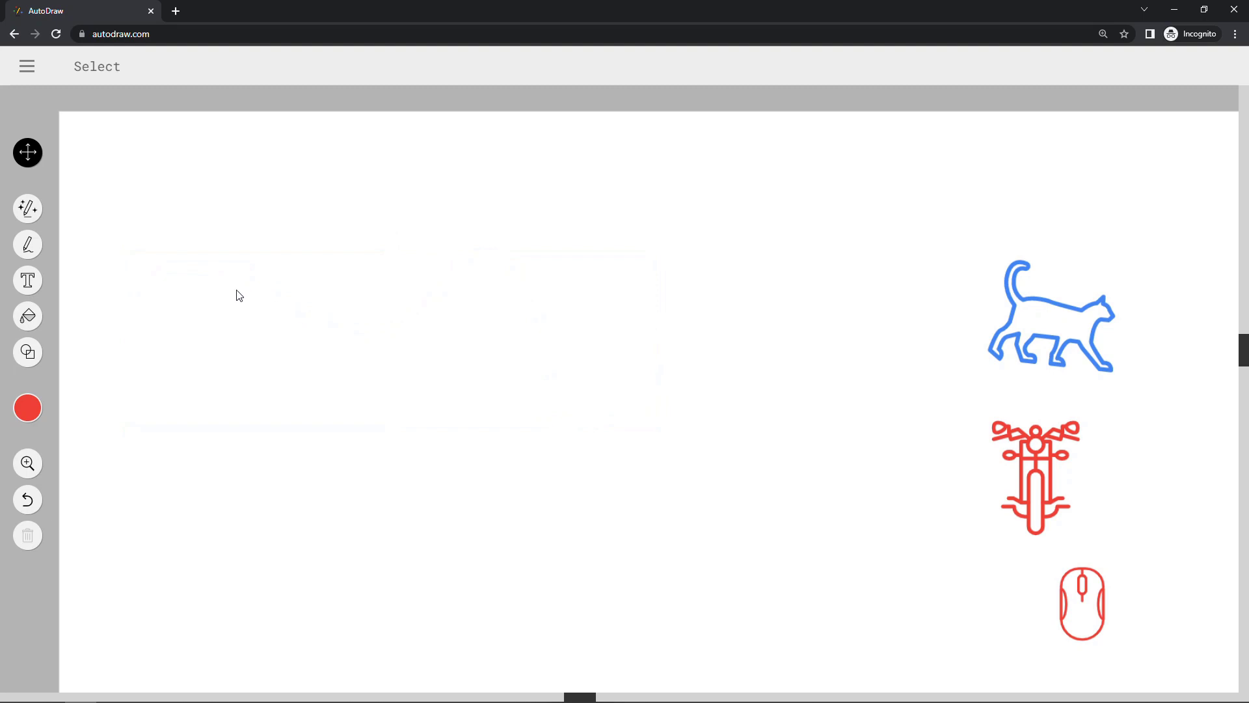
Step: Sketch a rough tree on the left and swap it for the suggested pine tree
click(28, 208)
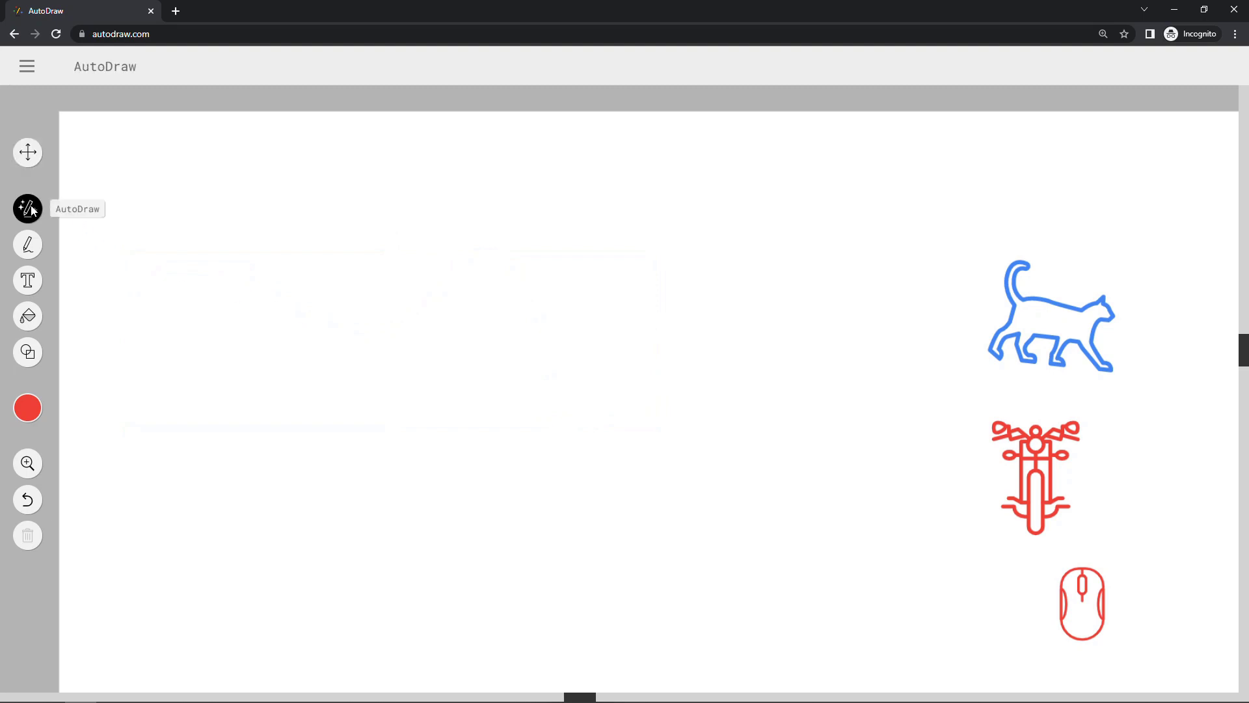
mouse_move(247, 240)
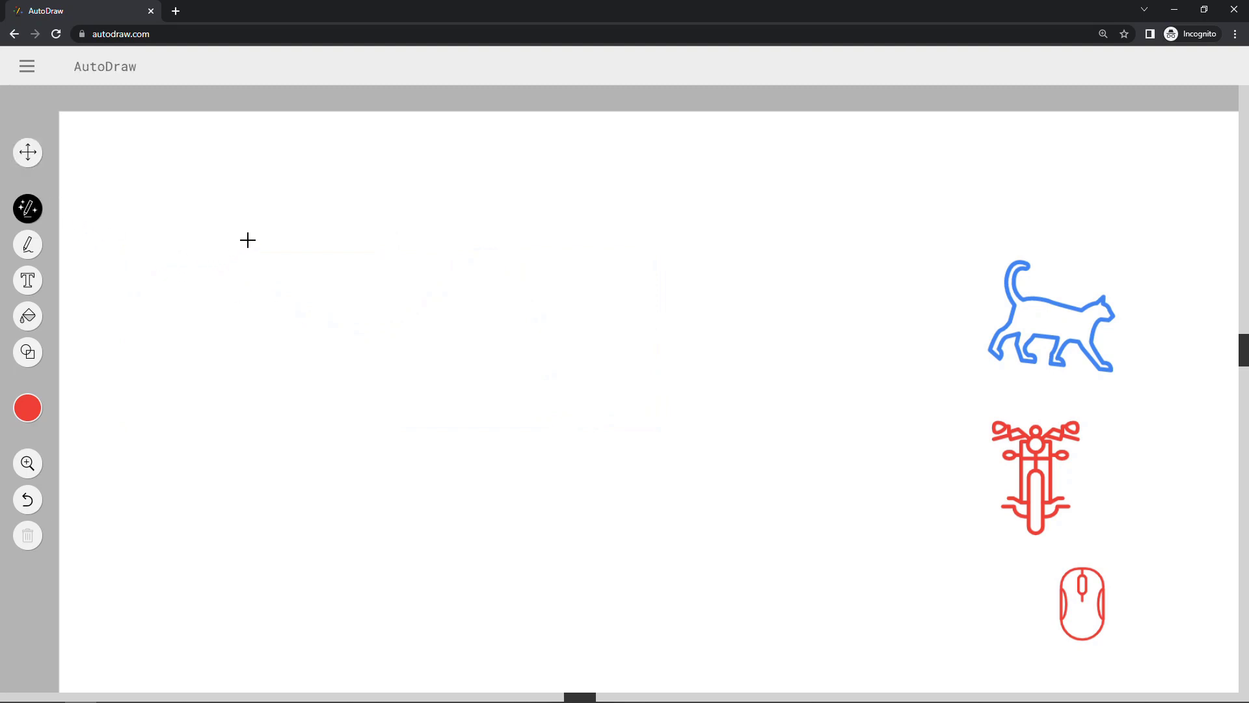
drag(243, 241, 169, 417)
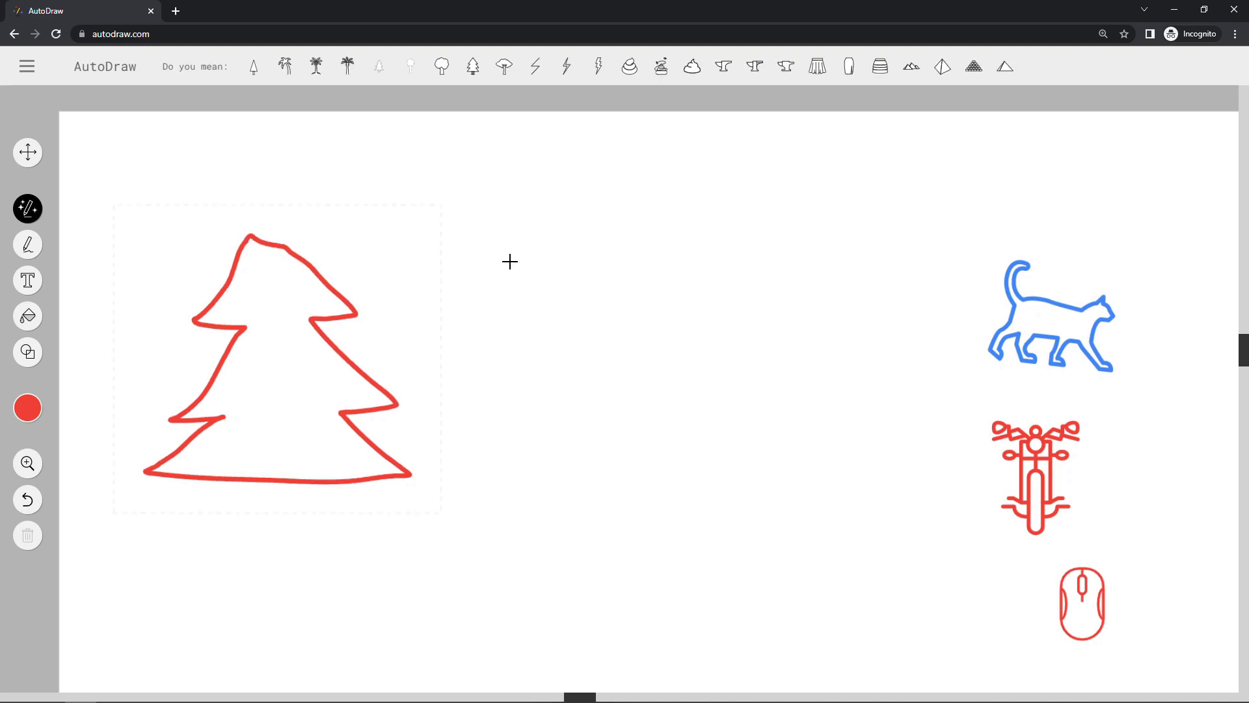
click(472, 65)
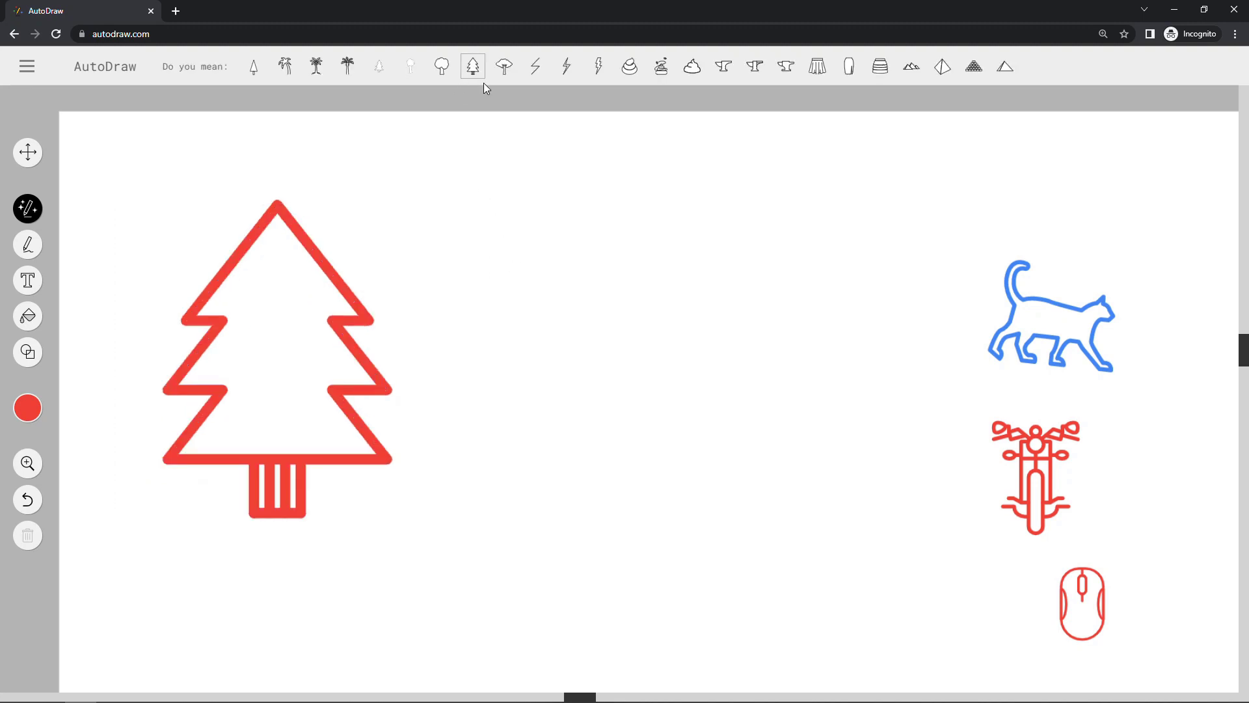
mouse_move(27, 152)
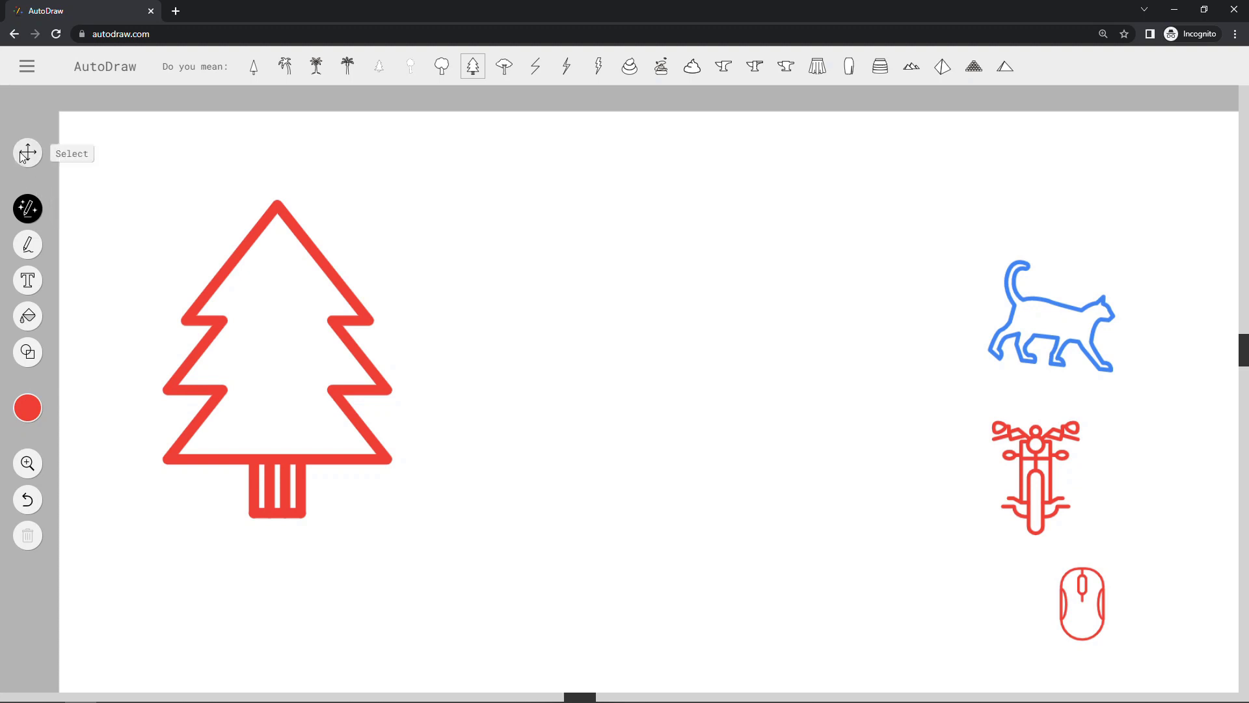
Step: Select the pine tree, recolour it green, then undo back to red
click(28, 407)
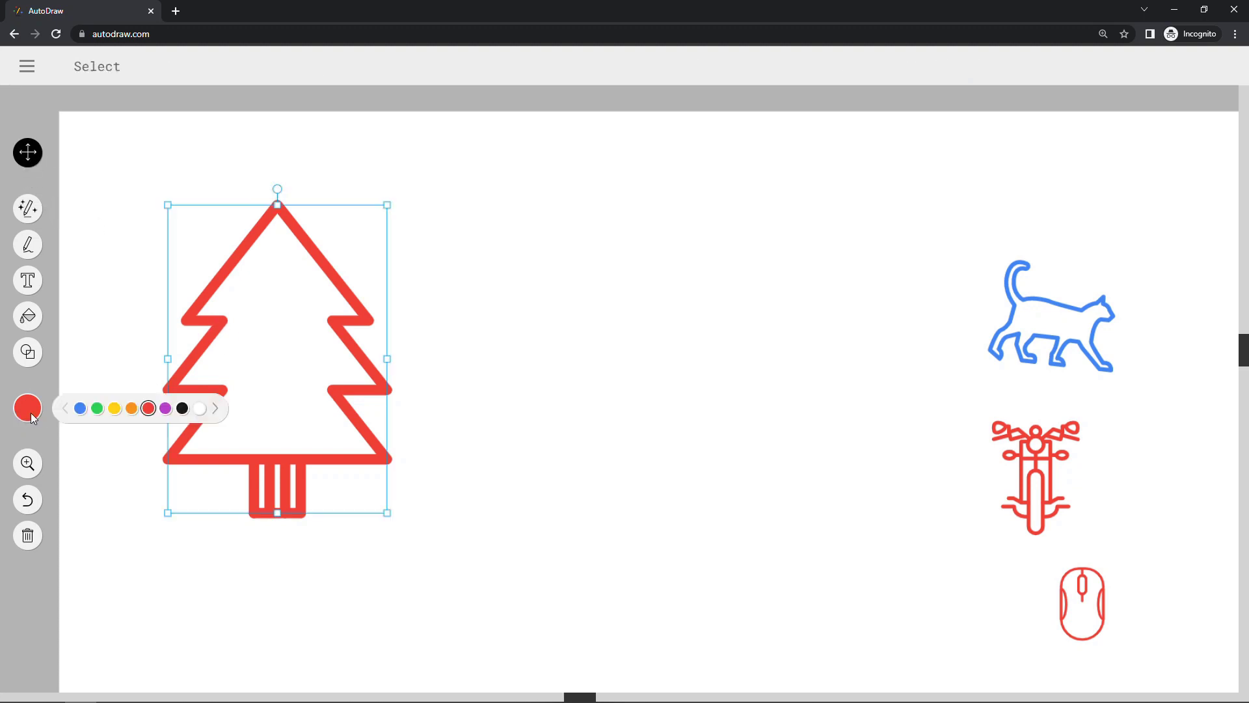
click(98, 407)
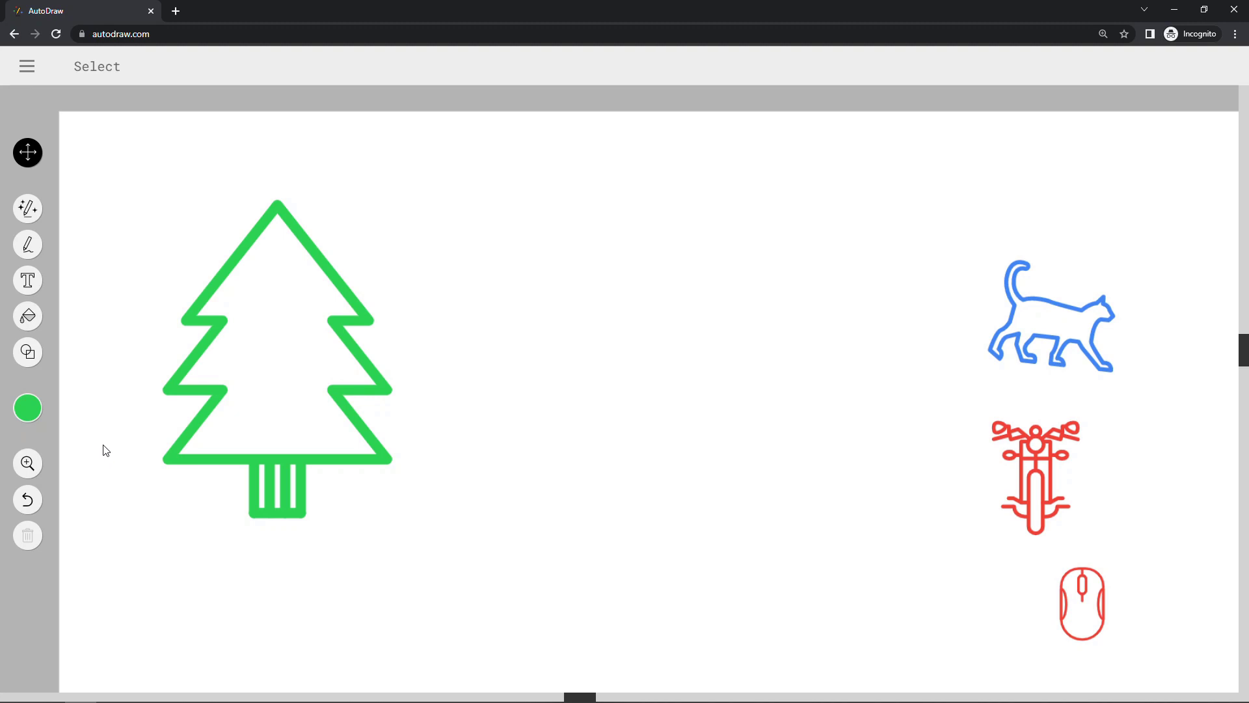
mouse_move(27, 500)
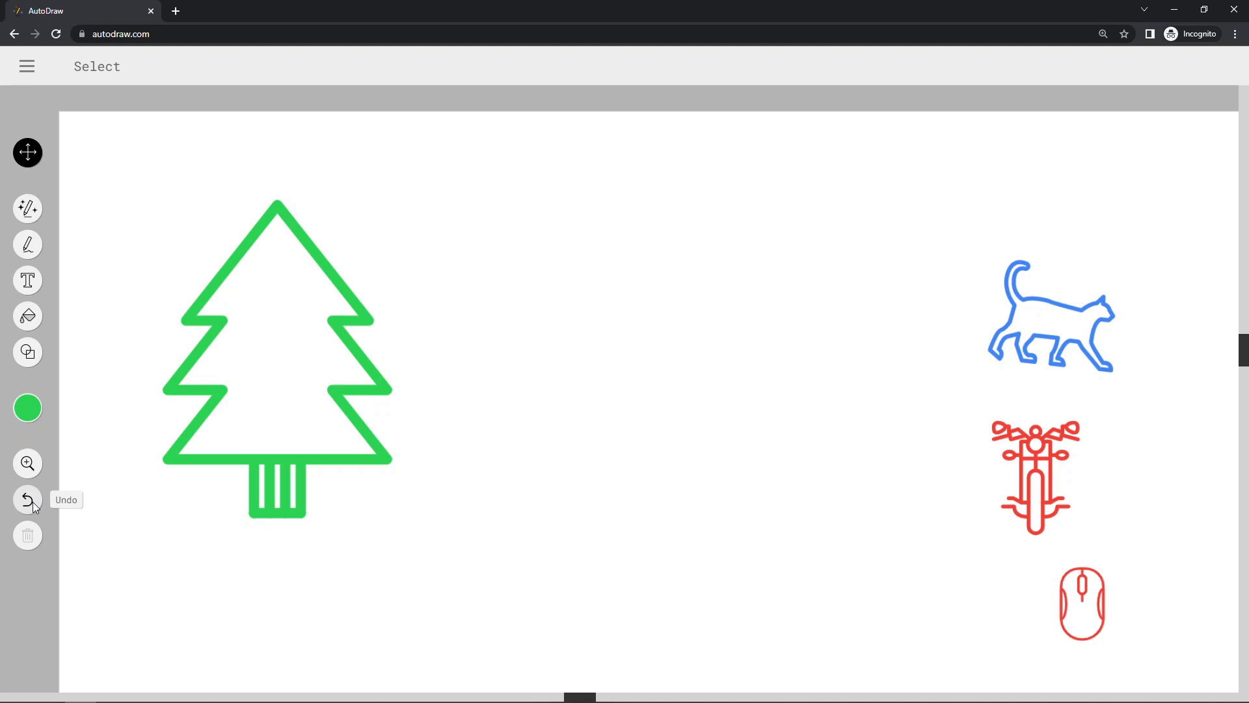
click(28, 500)
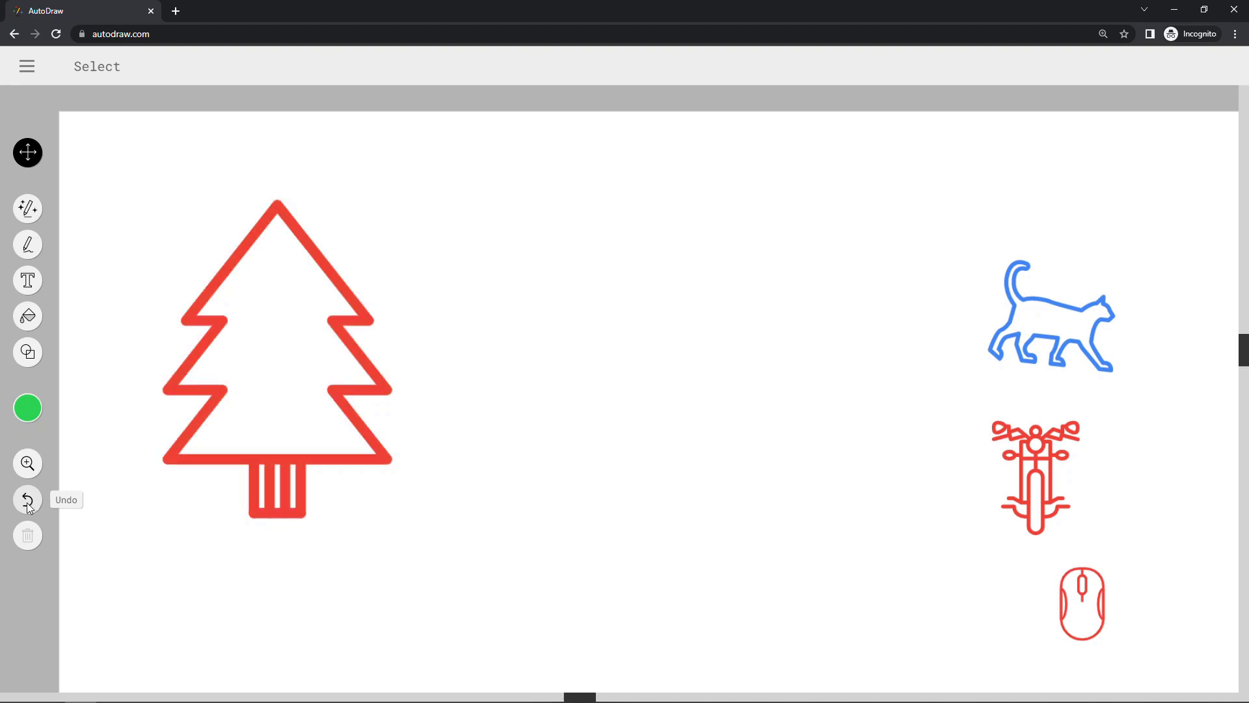
Step: Drag the cat, motorcycle and mouse beside the tree and bring up the main menu
drag(1050, 314, 544, 255)
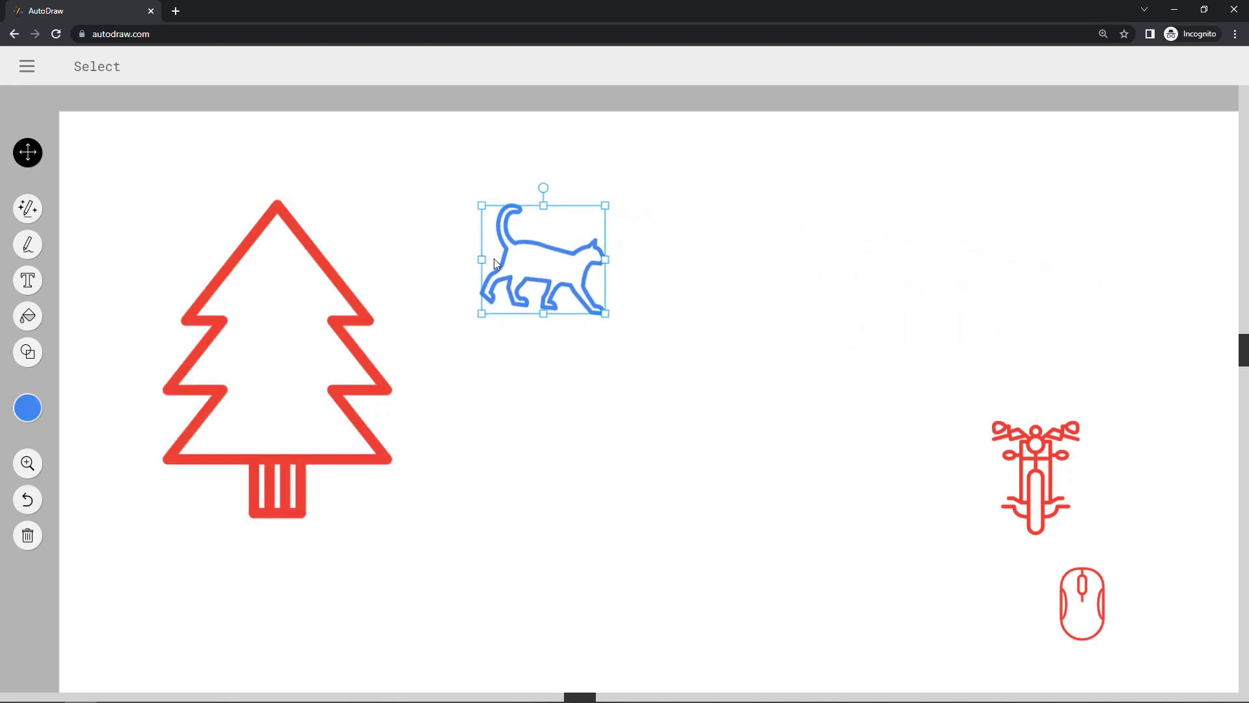
drag(1034, 478, 564, 428)
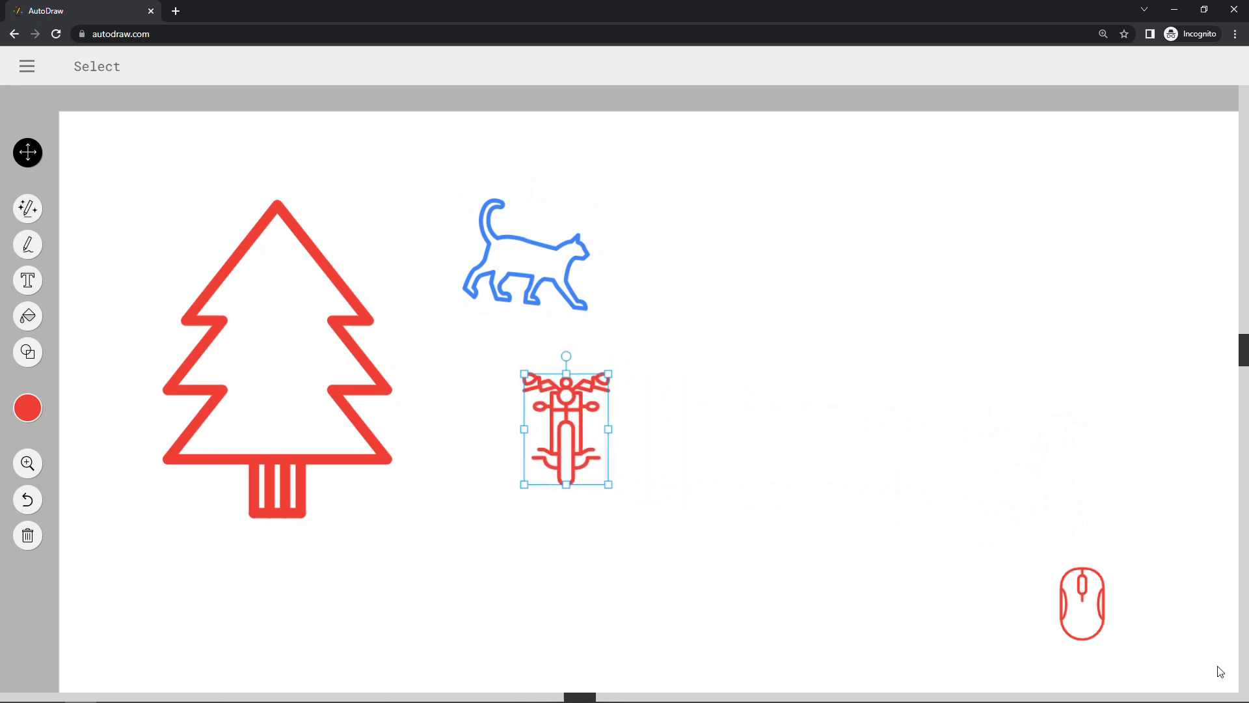
drag(1081, 603, 693, 329)
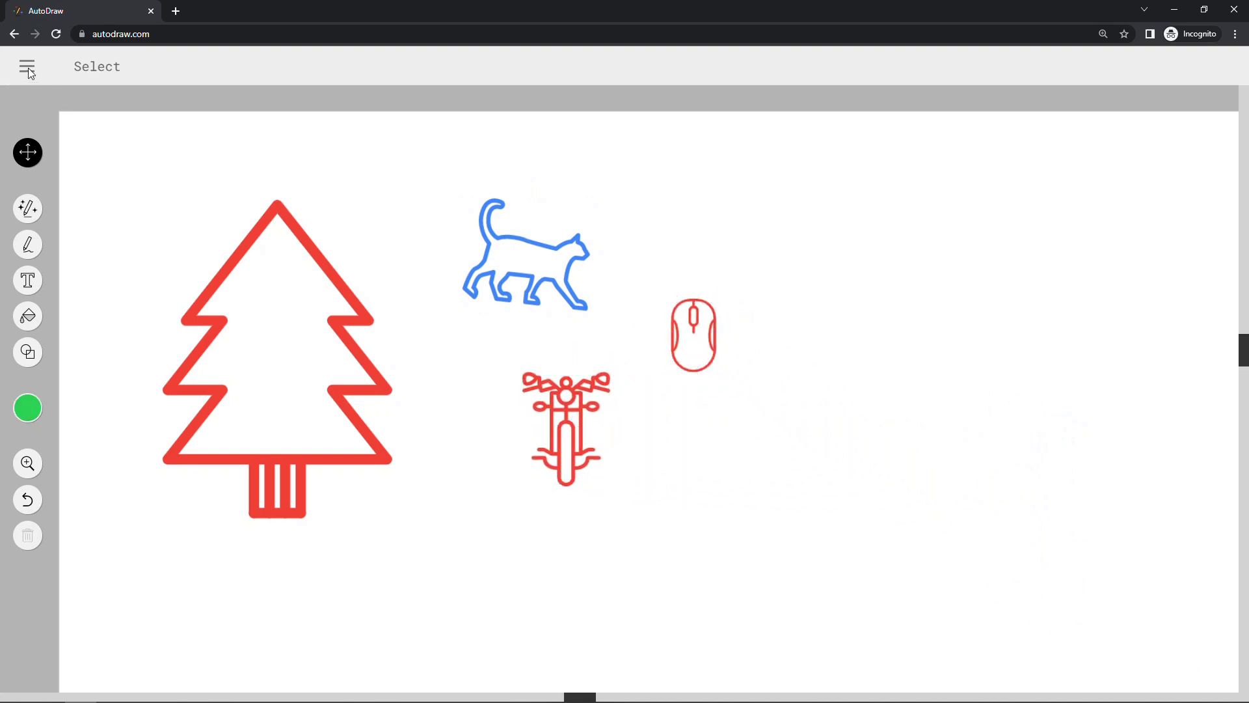
click(27, 65)
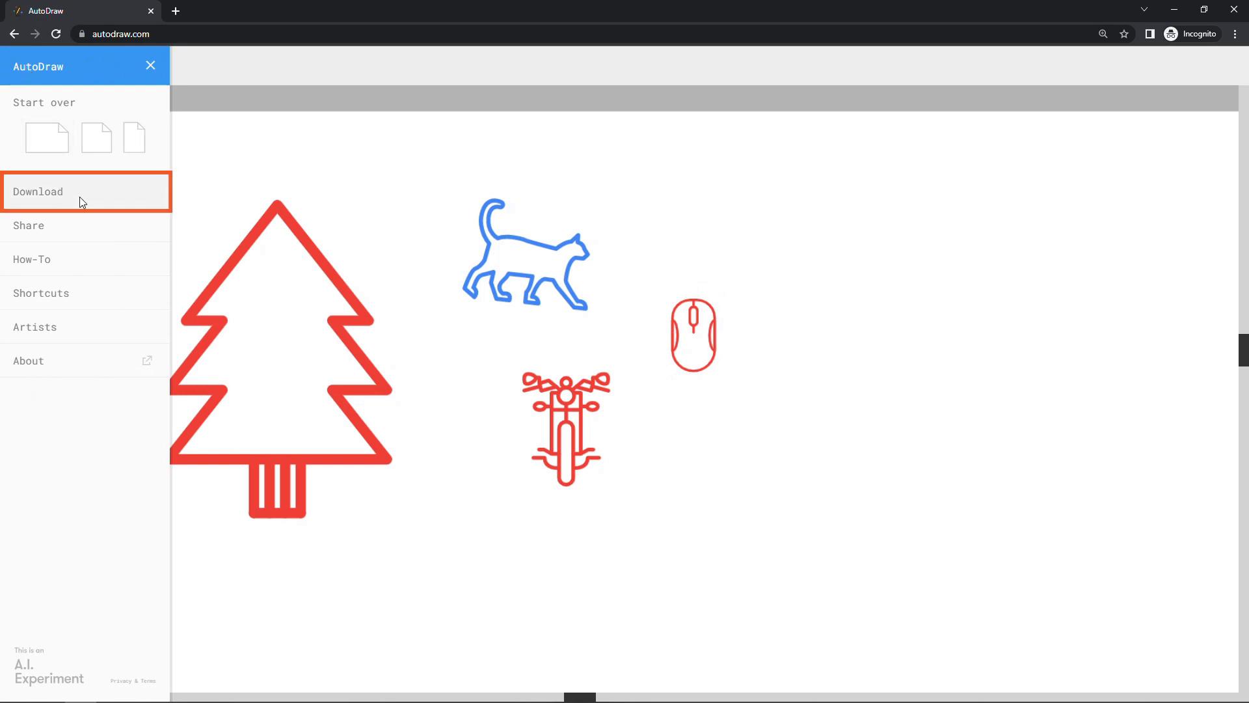